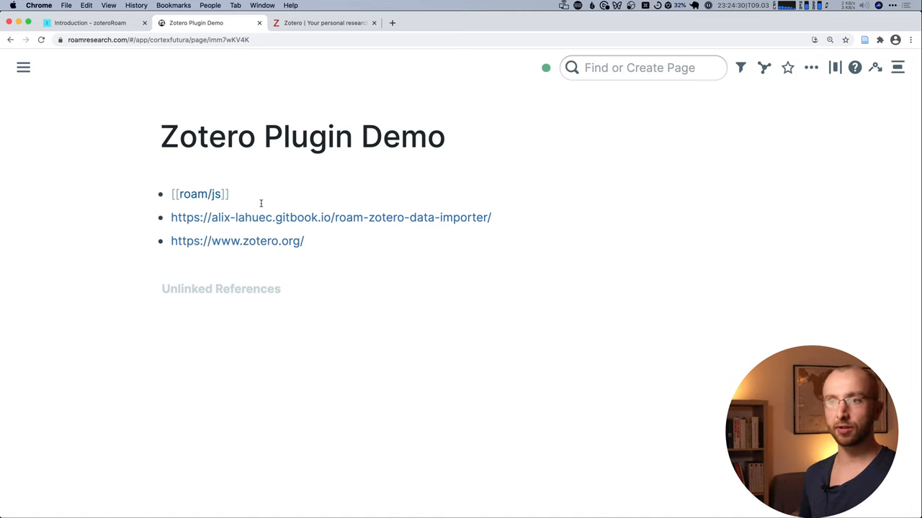
mouse_move(199, 195)
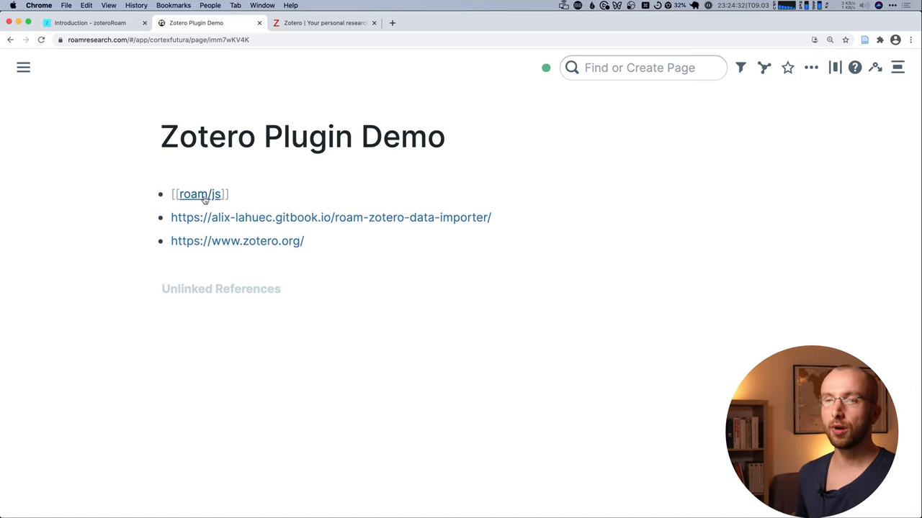
Step: Open roam/js and add an empty block above the zoteroRoam_settings code block
click(199, 194)
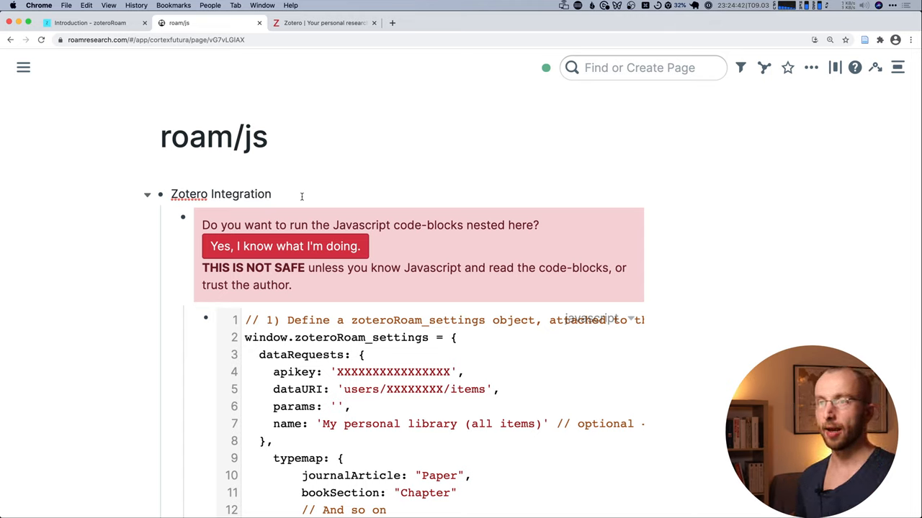
click(285, 246)
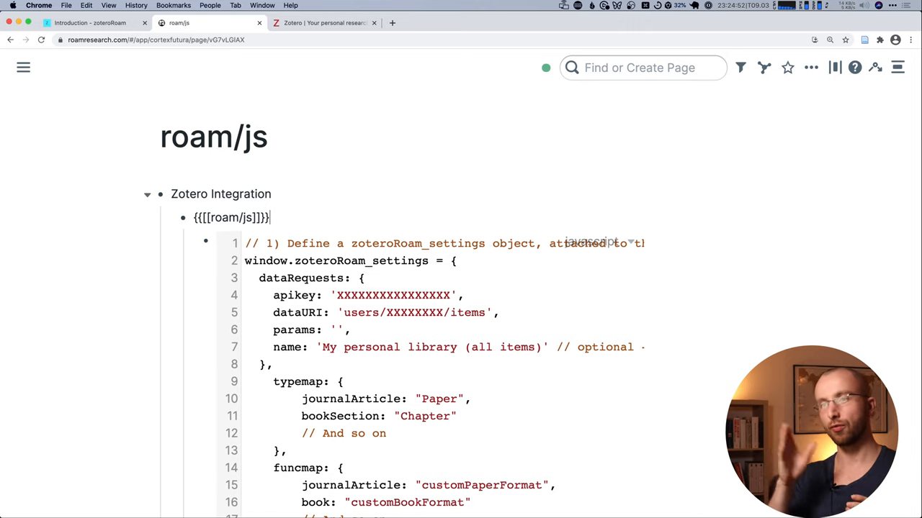
click(231, 217)
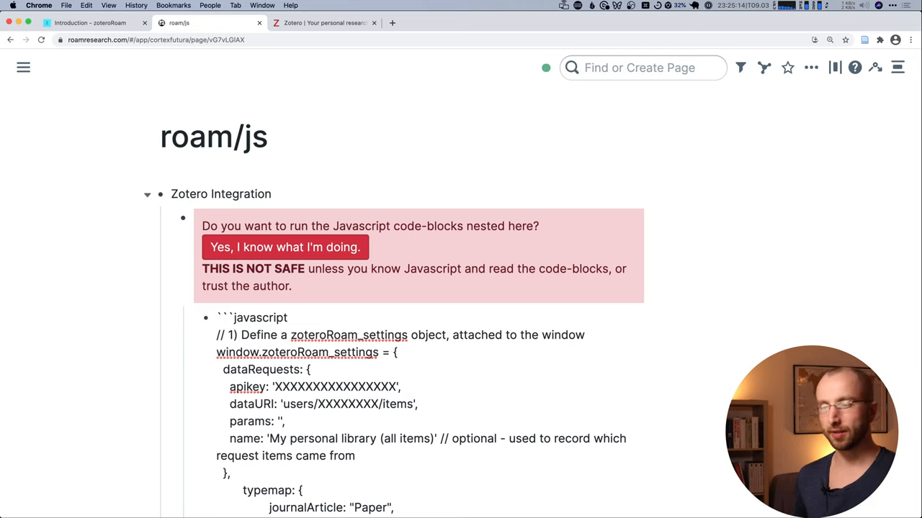
click(285, 247)
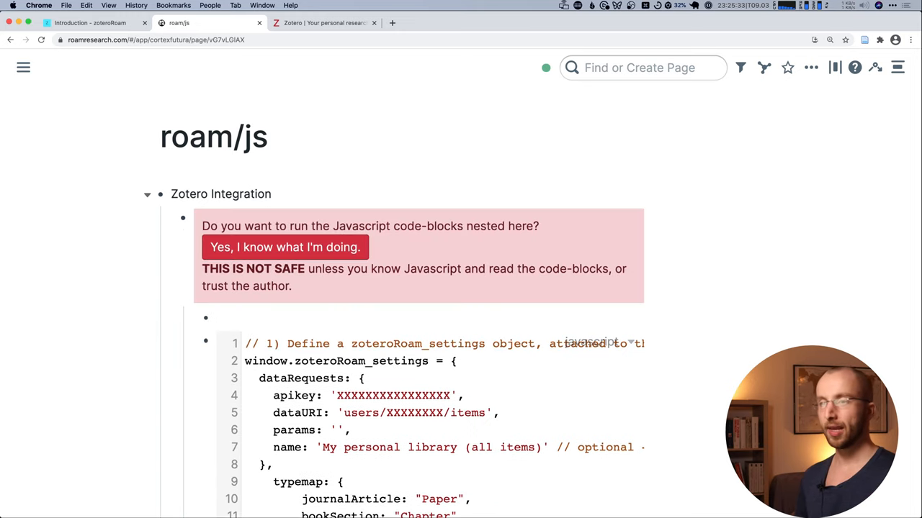
Step: Insert a JavaScript code block with /j, then click away so it is discarded
text(/)
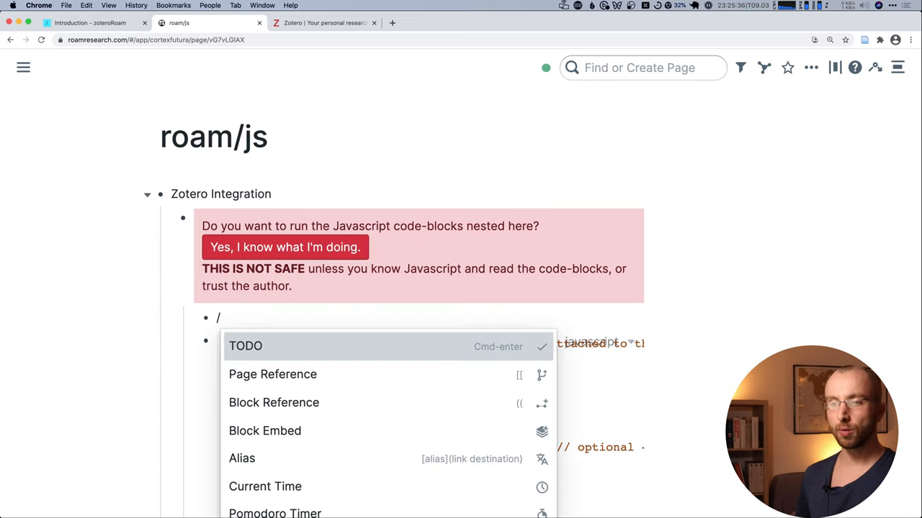
text(j)
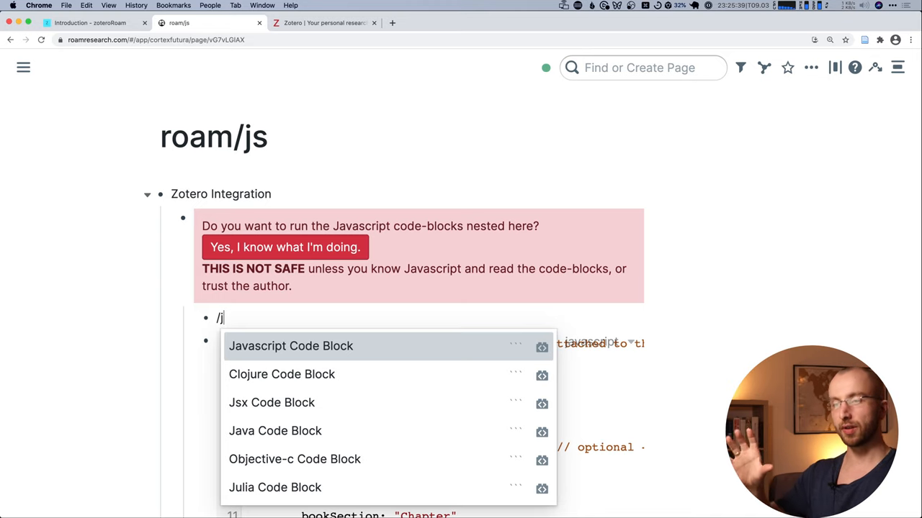
click(291, 346)
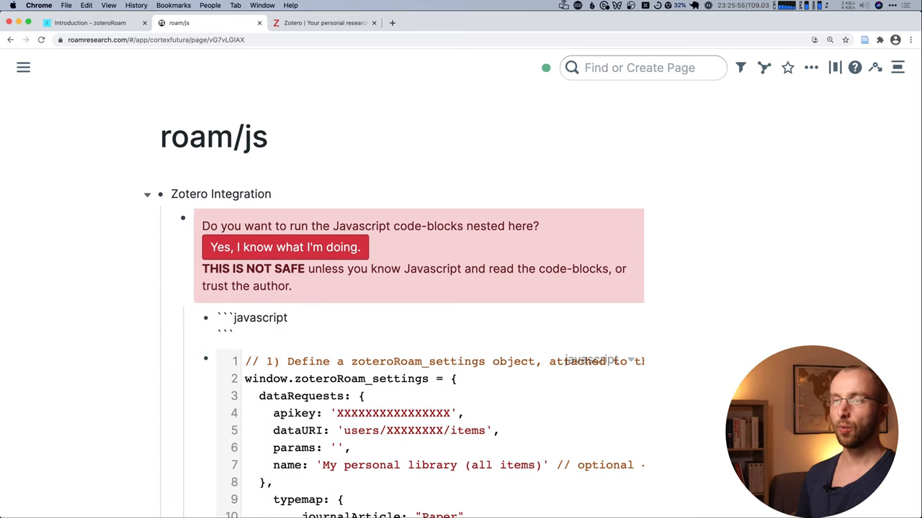
click(284, 247)
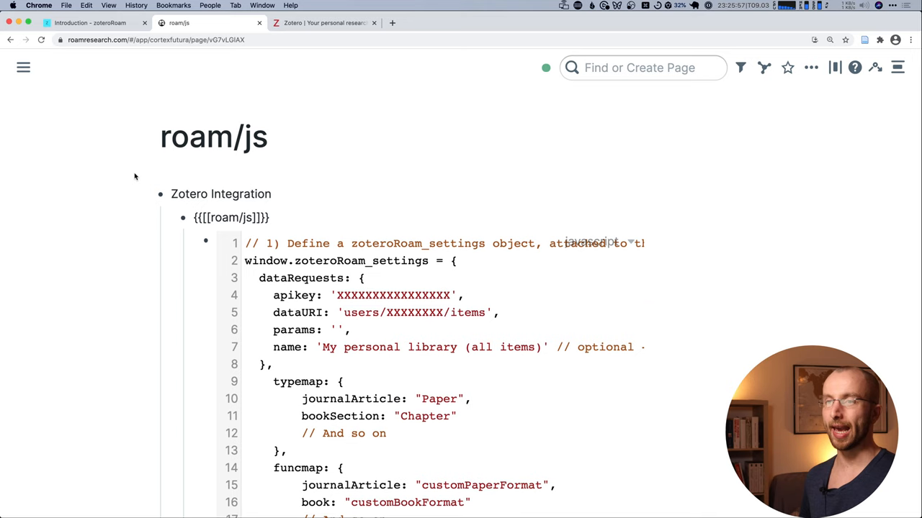
click(230, 217)
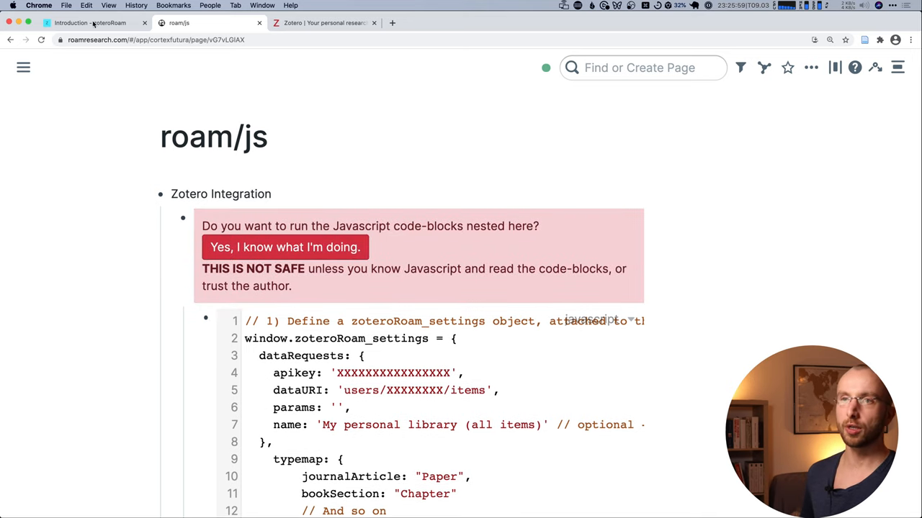
Step: Go to the zoteroRoam docs' Basic Setup page and scroll to the install code
click(90, 23)
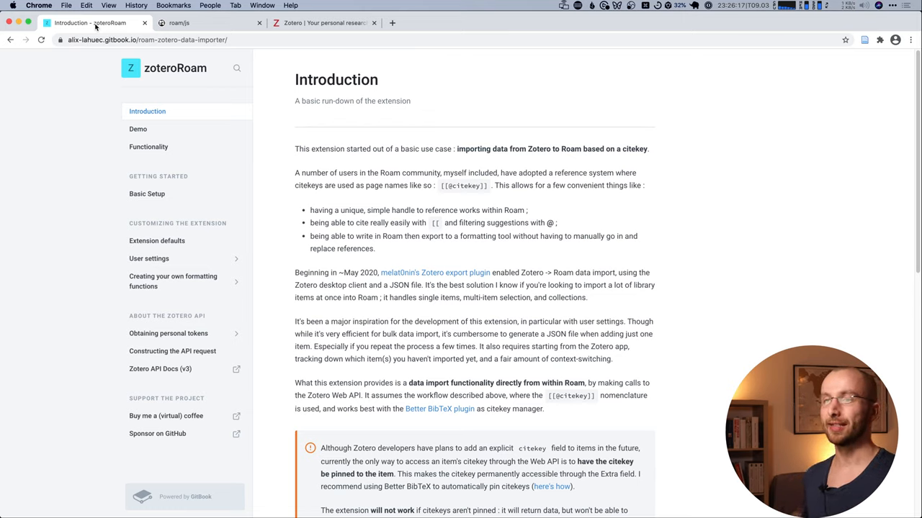
click(147, 193)
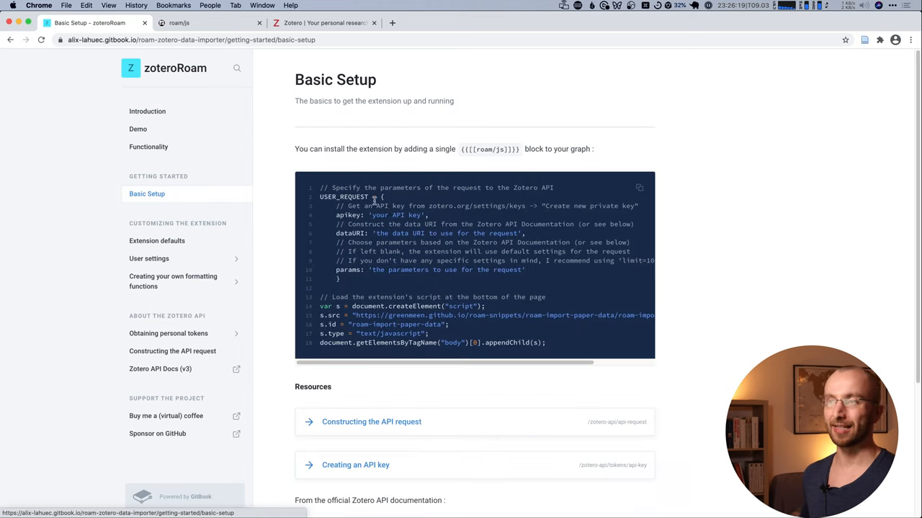
scroll(down, 3)
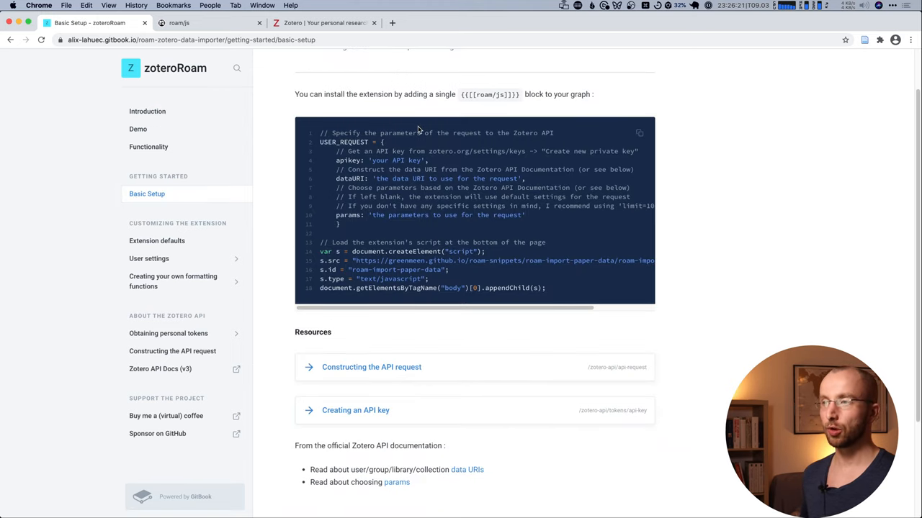
Step: Review the apikey, dataURI and params fields in the roam/js settings code, then go to Zotero's website
click(178, 22)
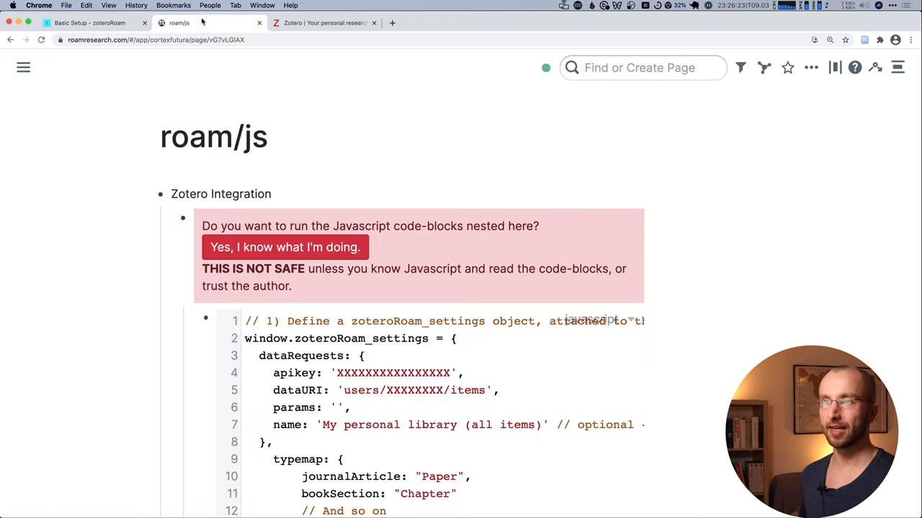
scroll(down, 3)
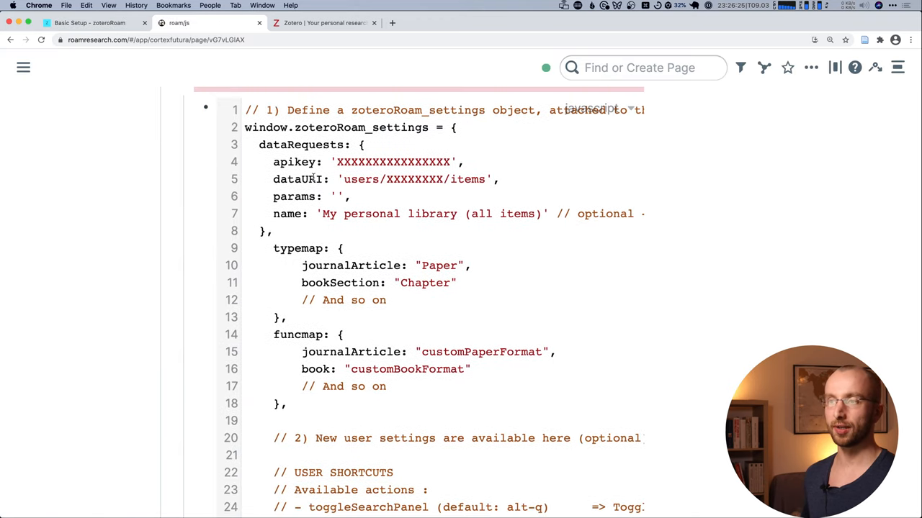
click(386, 300)
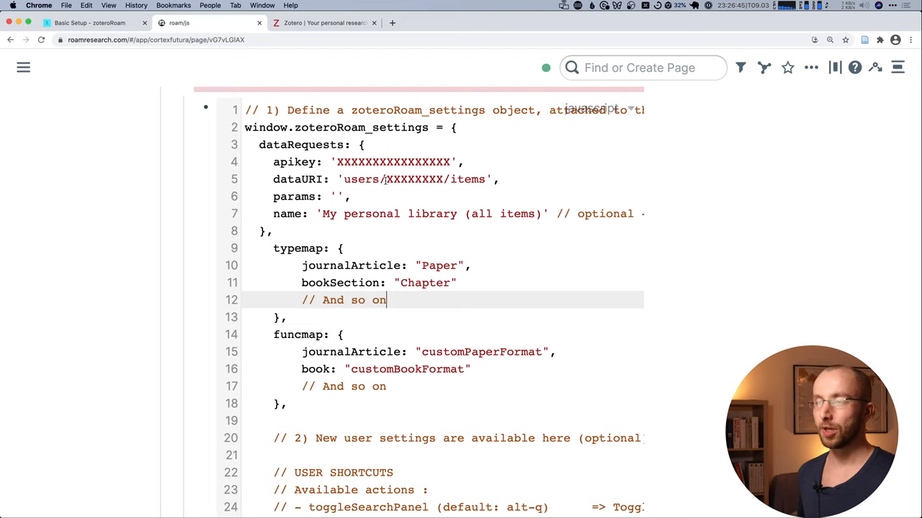
double_click(414, 179)
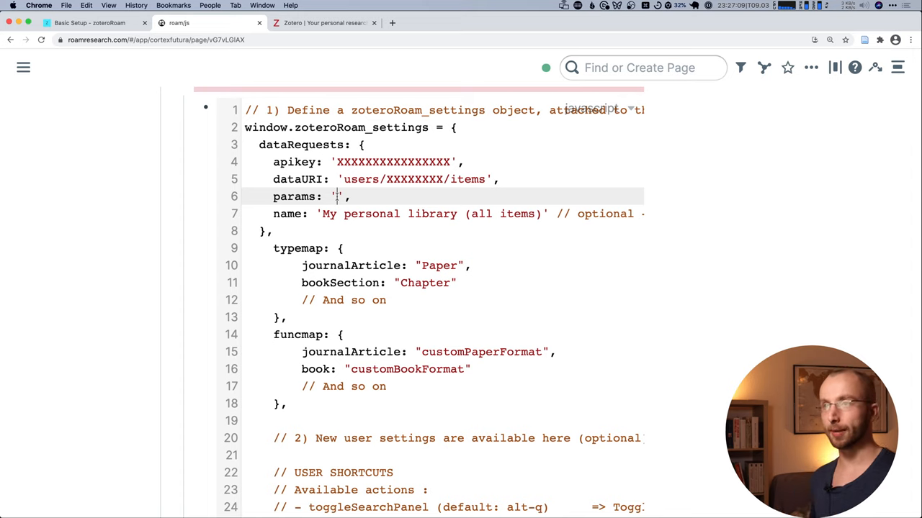
click(324, 22)
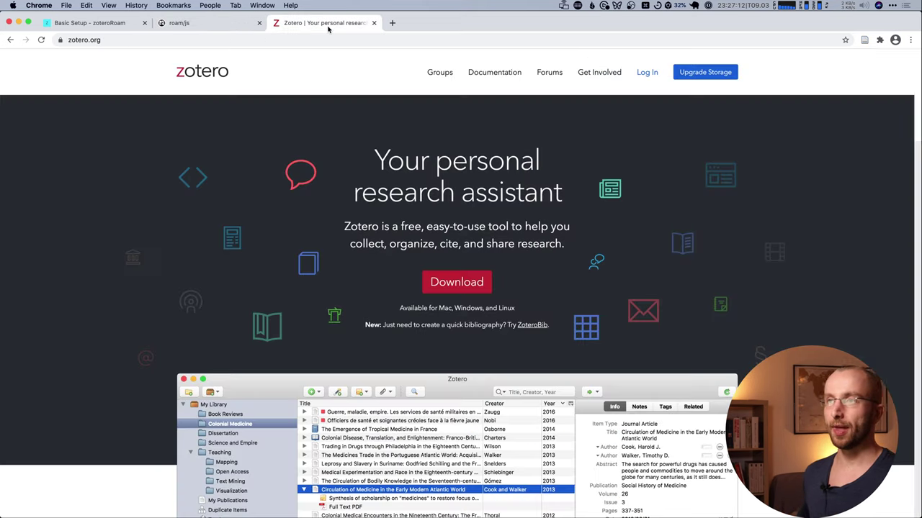
mouse_move(322, 89)
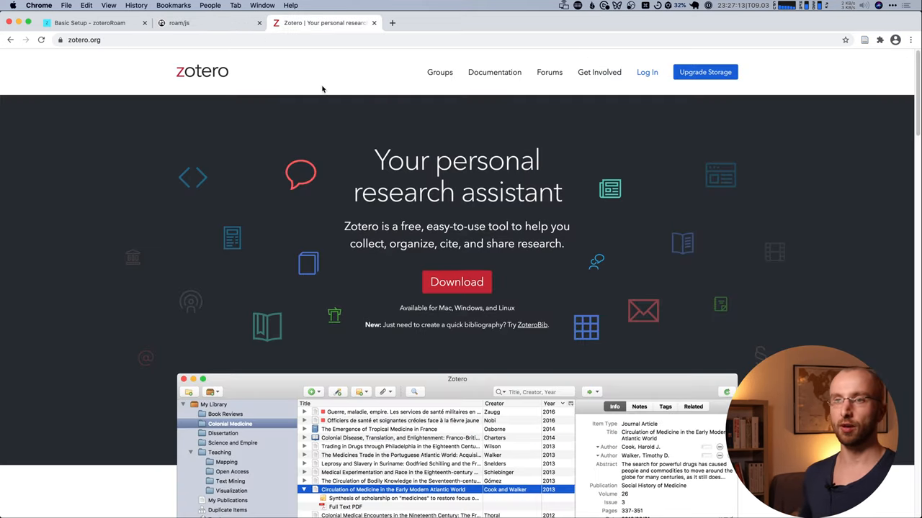
mouse_move(432, 128)
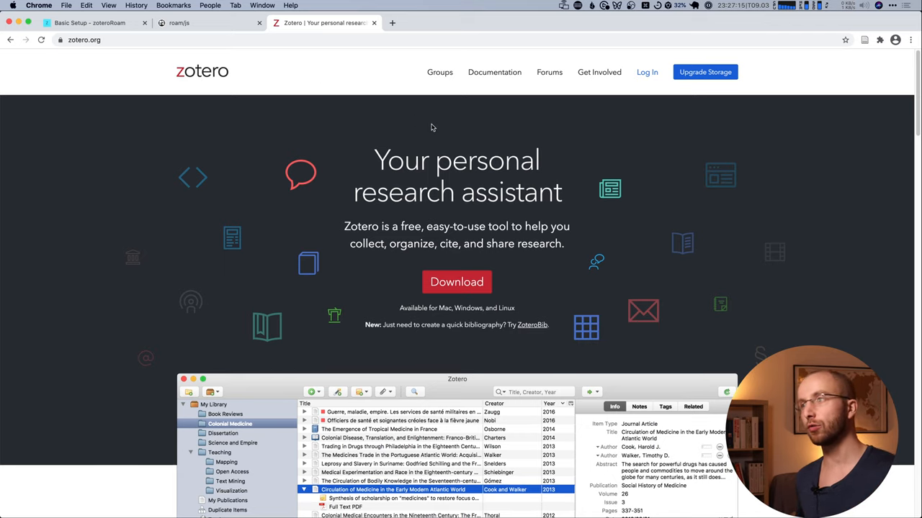
mouse_move(647, 72)
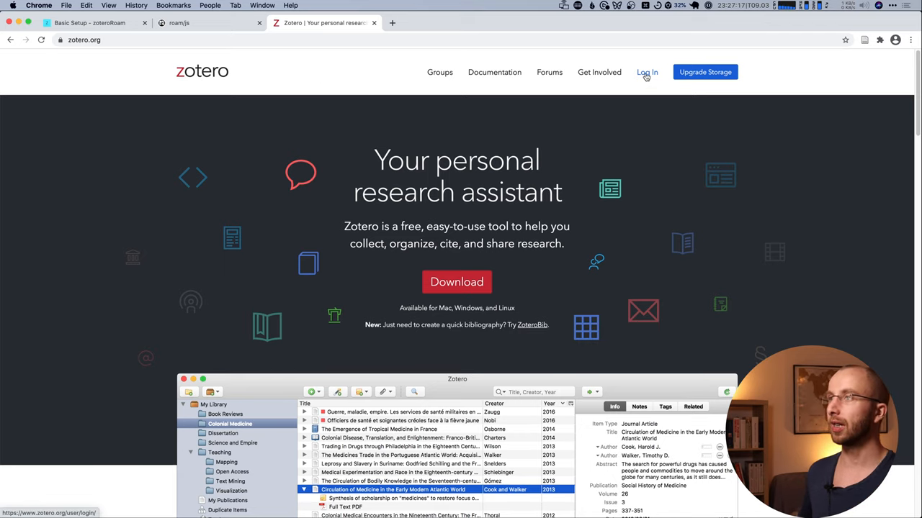
Step: Go to zotero.org's login page with the Username or Email field active
click(646, 72)
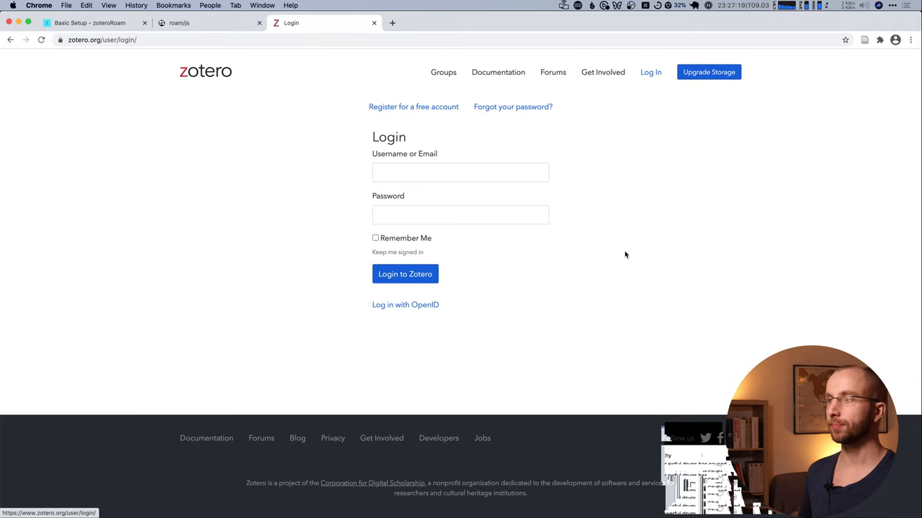
click(460, 172)
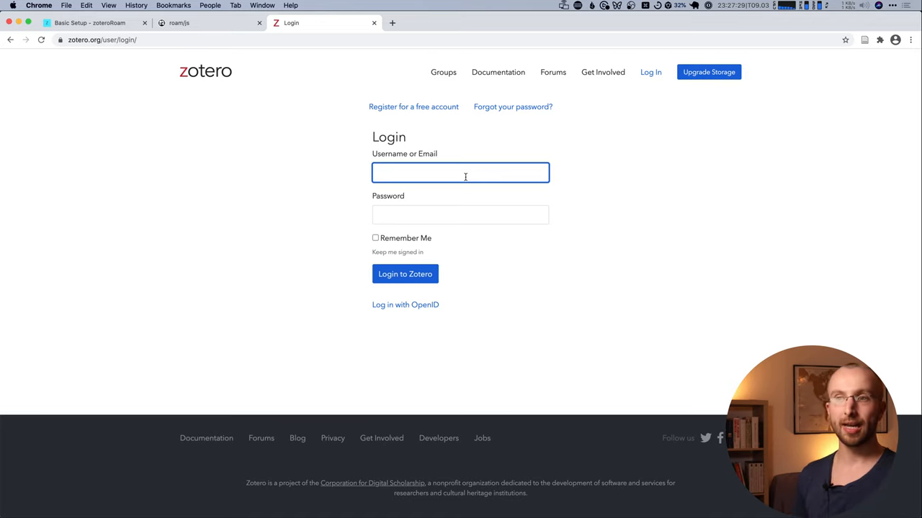
mouse_move(453, 121)
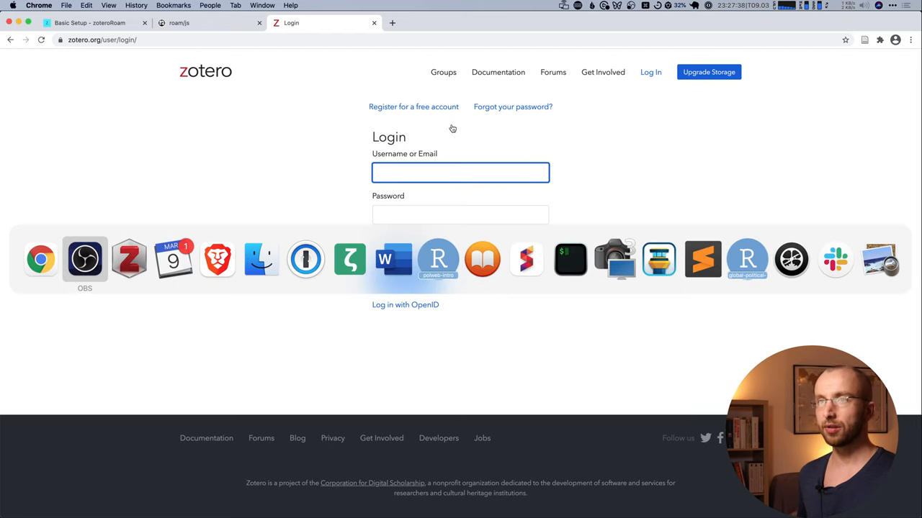
Step: Switch to Zotero desktop and bring up its Sync preferences from the app menu
click(129, 260)
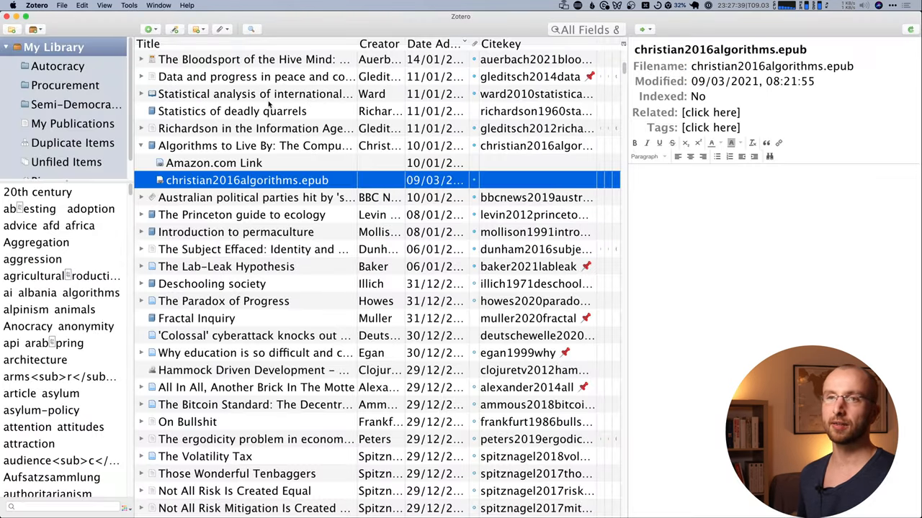
mouse_move(256, 94)
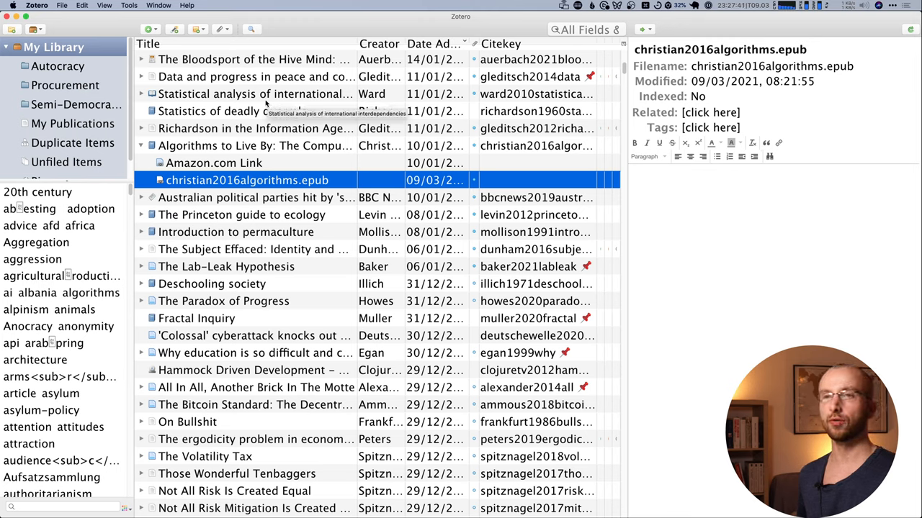
click(37, 5)
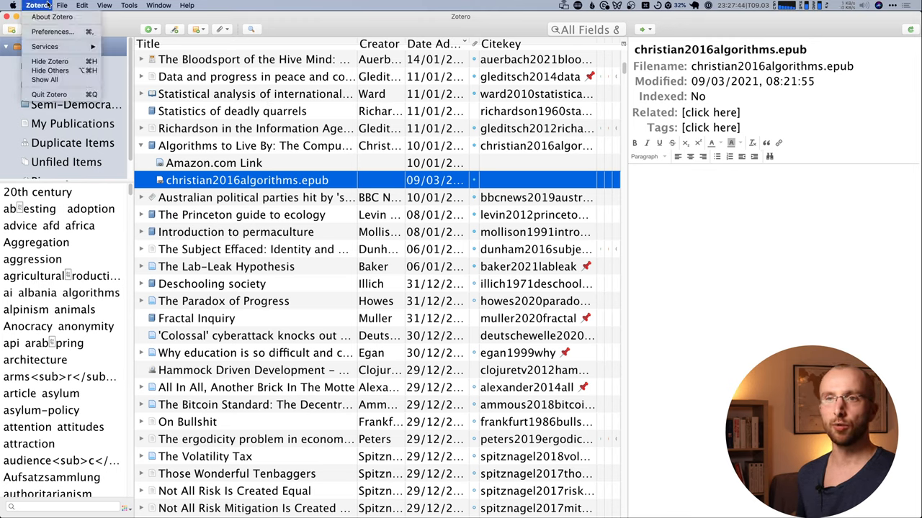
click(52, 31)
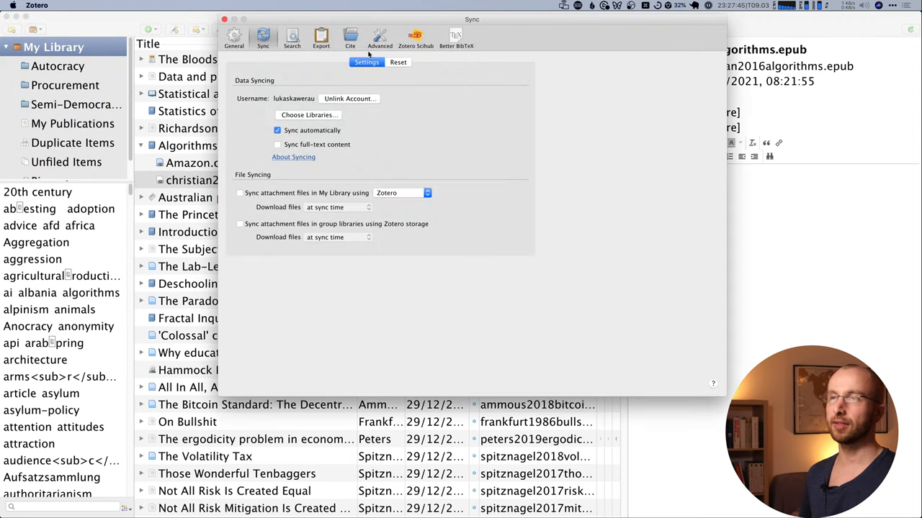
mouse_move(293, 90)
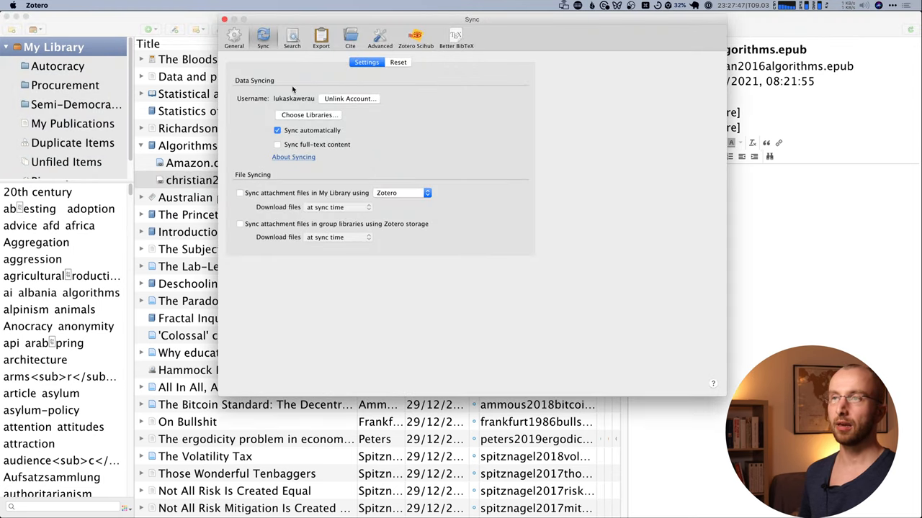
mouse_move(223, 33)
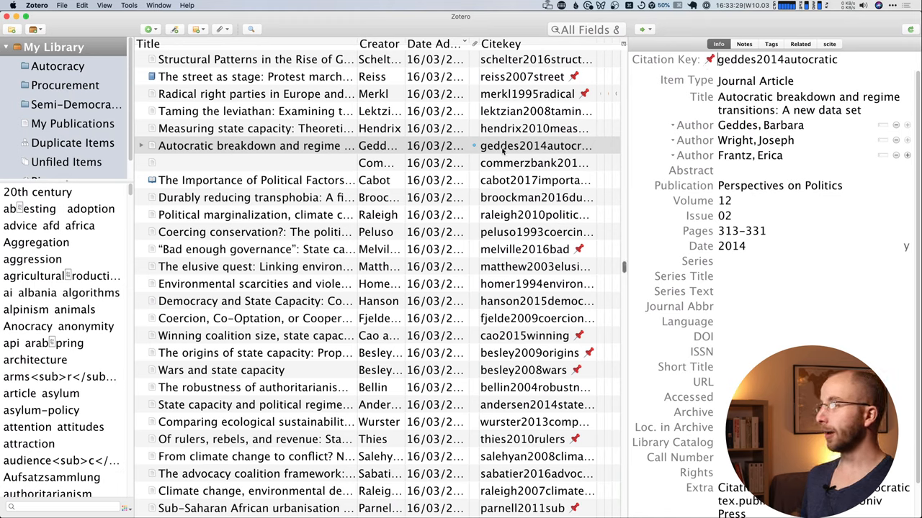
mouse_move(335, 161)
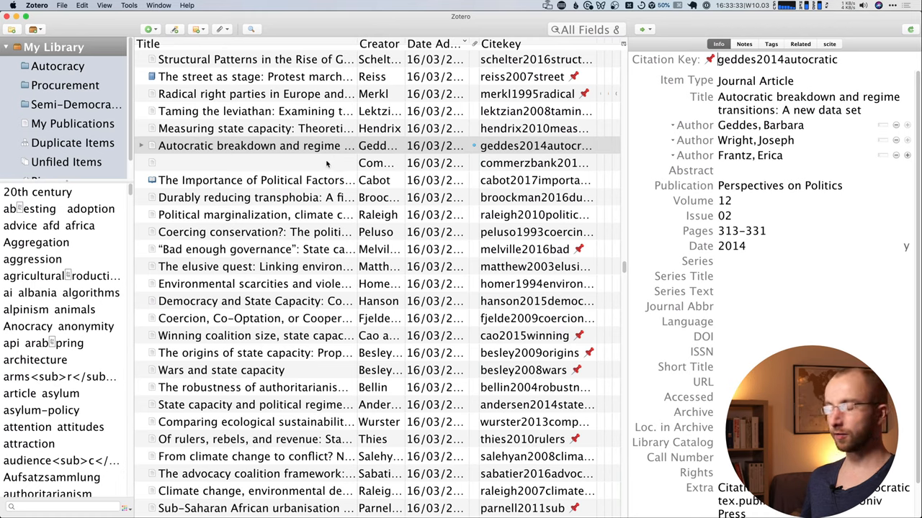
Step: Check the Autocratic breakdown article's Better BibTeX pin options, then reopen Zotero Preferences
right_click(252, 145)
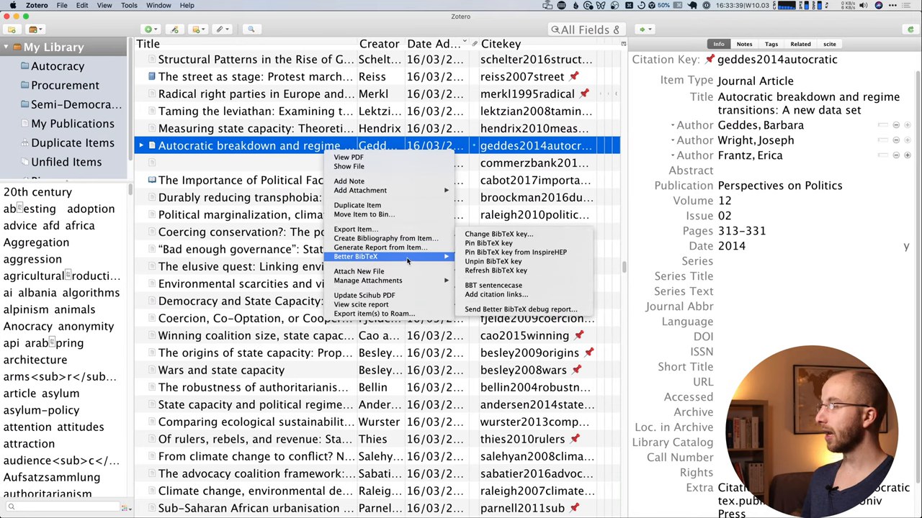
mouse_move(487, 243)
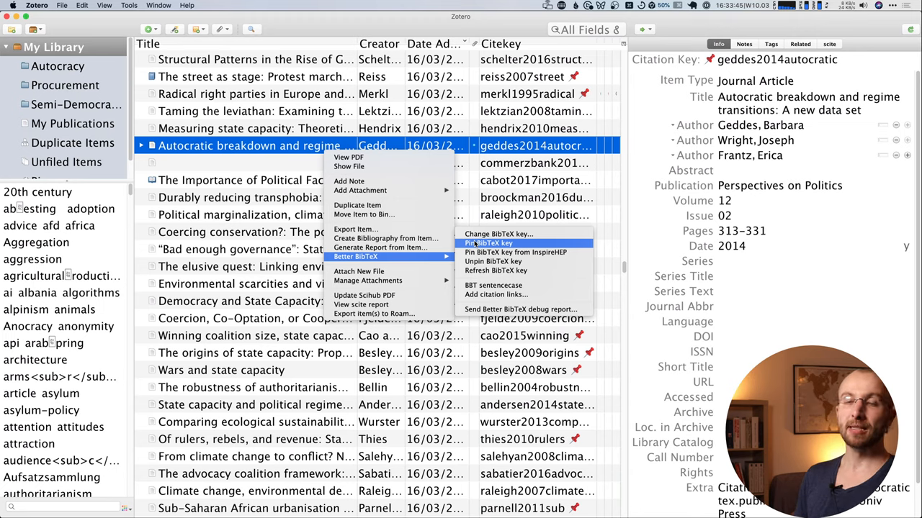
mouse_move(492, 261)
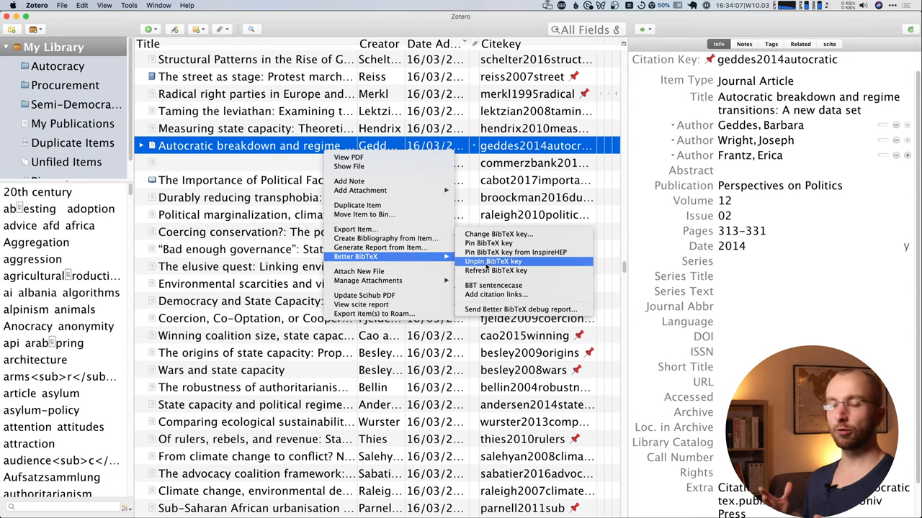
mouse_move(554, 208)
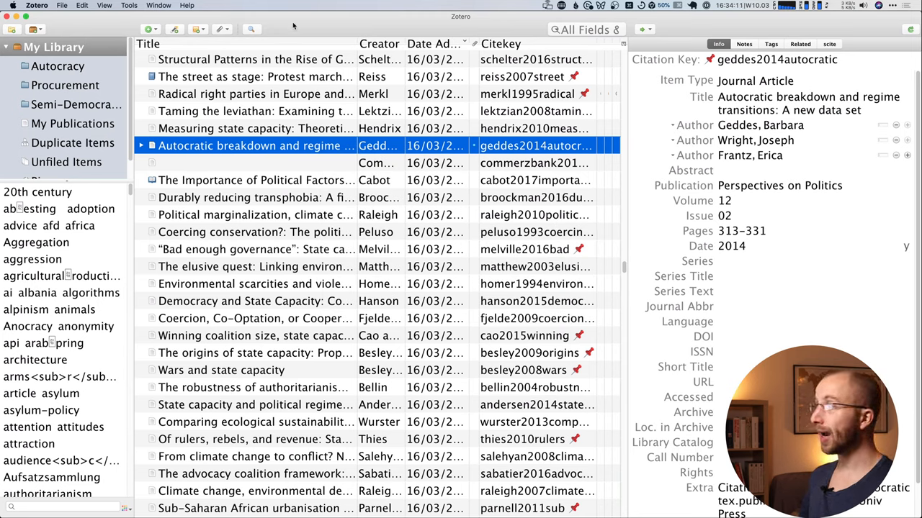
click(37, 5)
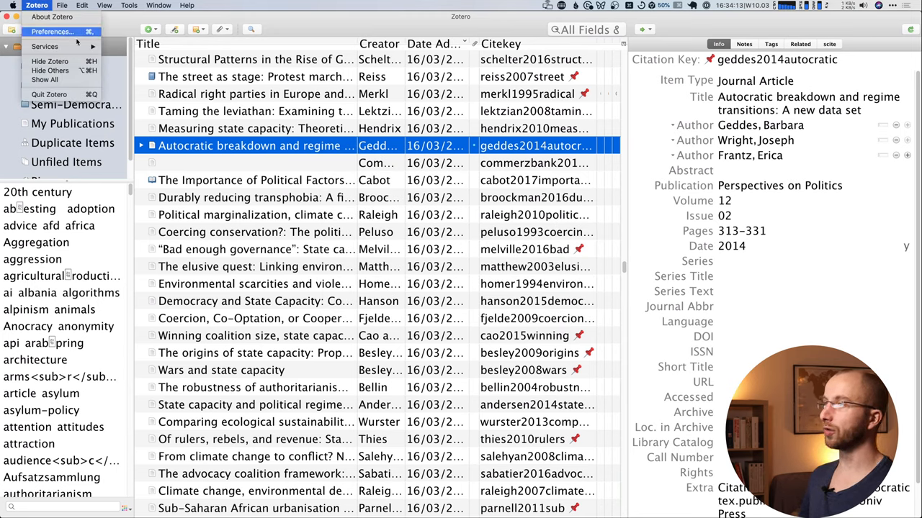
click(51, 30)
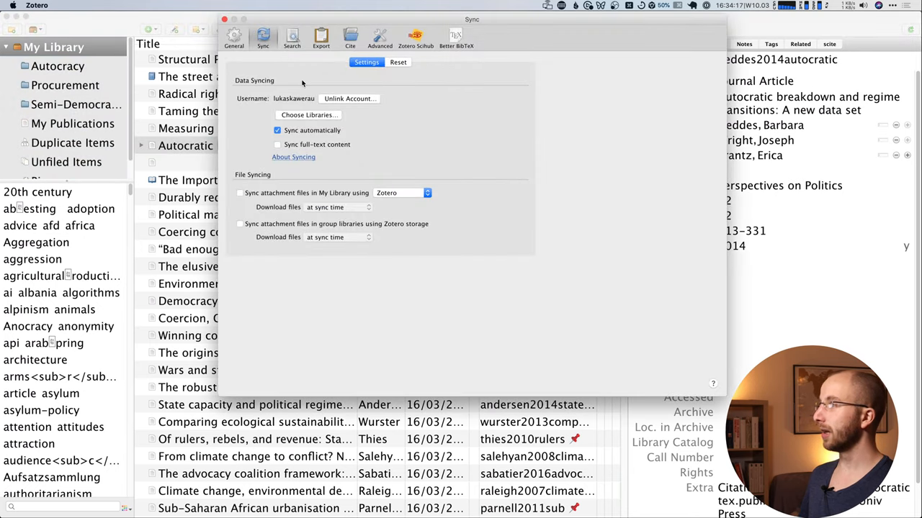
Step: Browse the General and Export preference tabs, then reach Advanced and its Config Editor
click(233, 36)
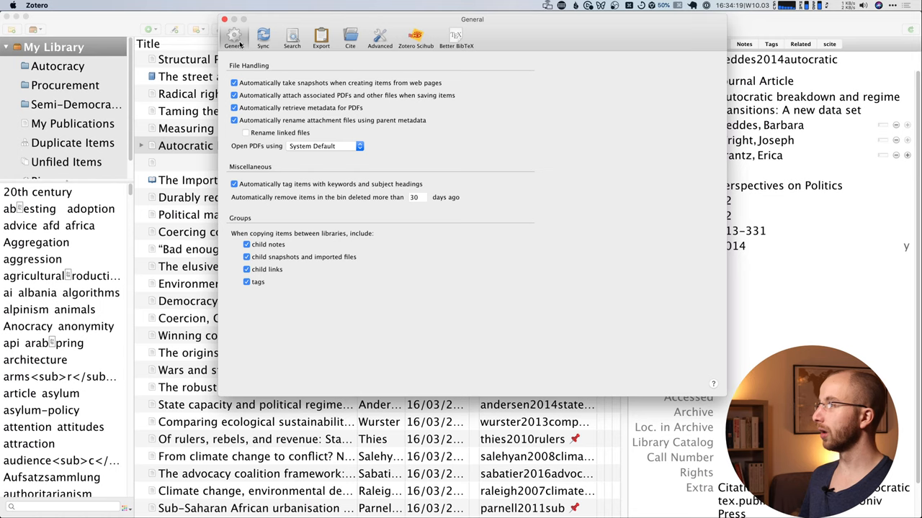
click(321, 36)
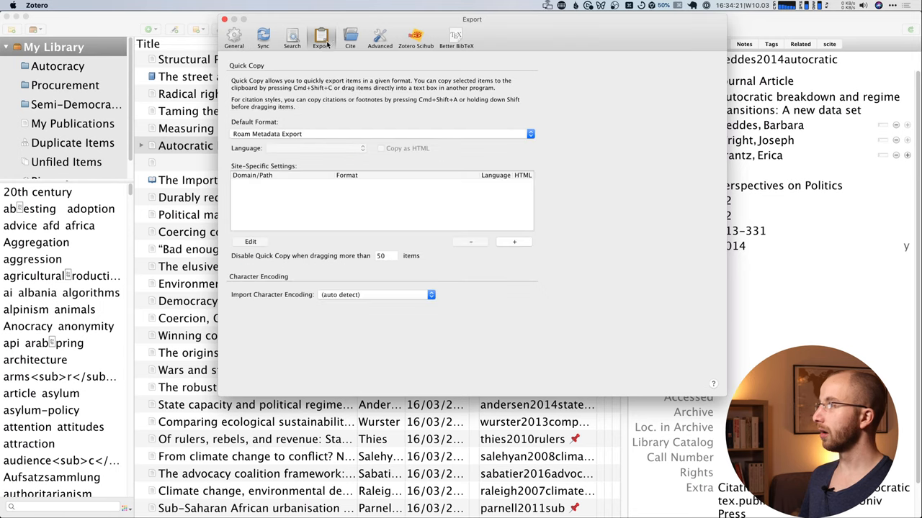
click(379, 36)
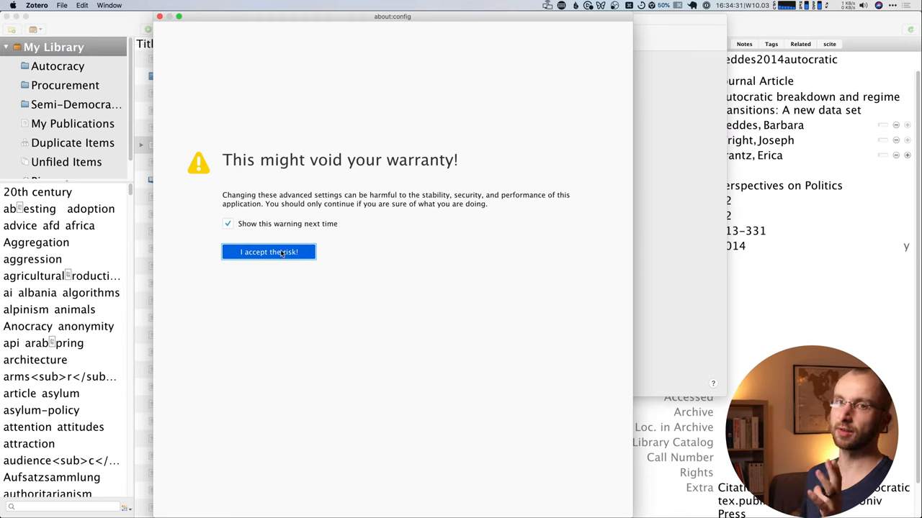
Step: Accept the warning, filter for 'auto', and change autoPinDelay to 2
click(269, 252)
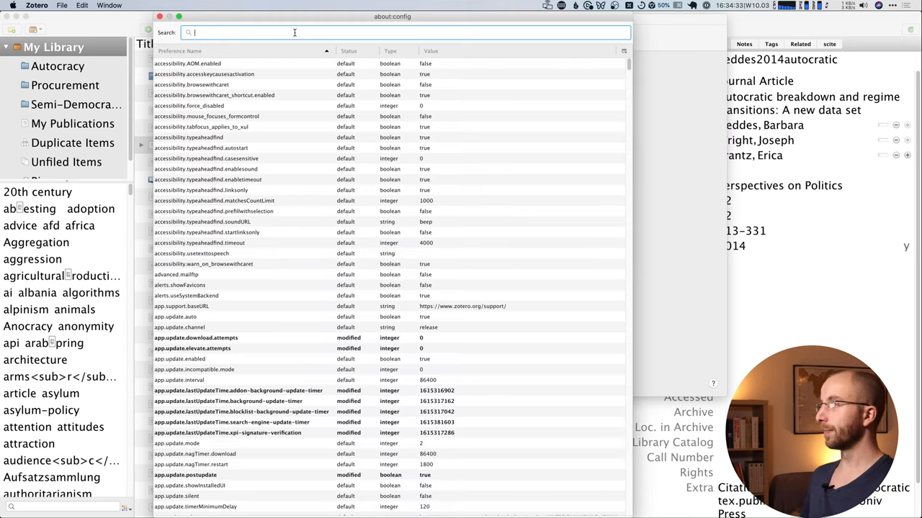
text(autopin)
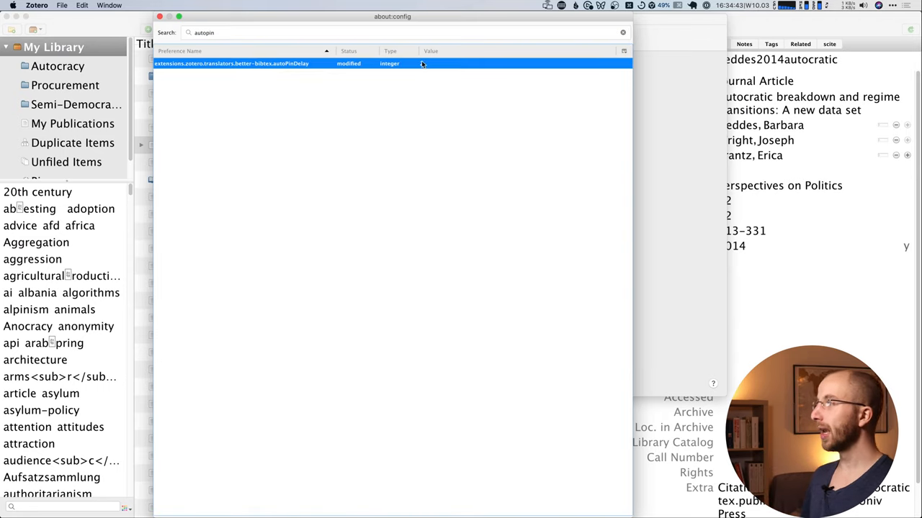
right_click(422, 63)
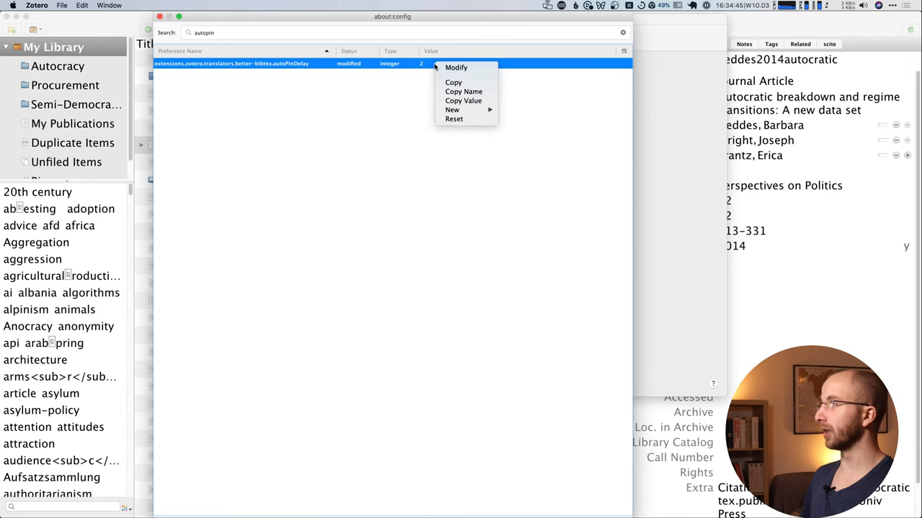
click(456, 66)
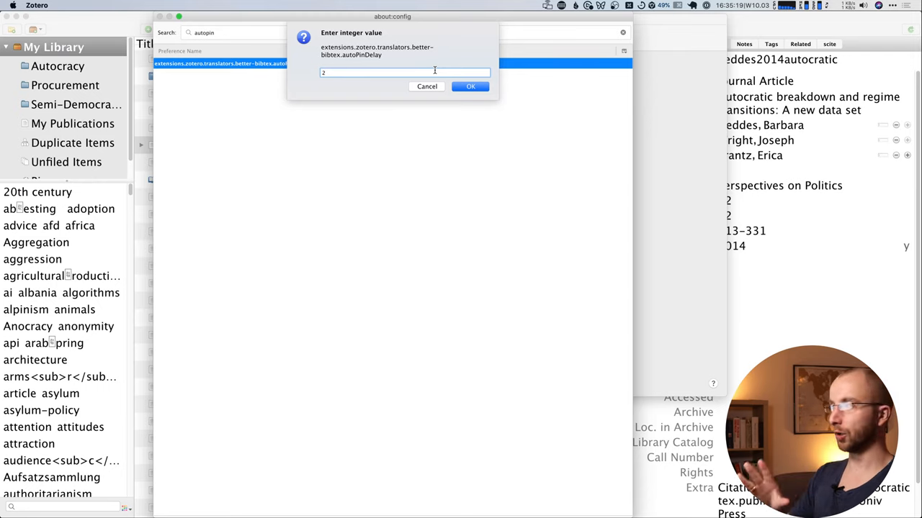
click(470, 86)
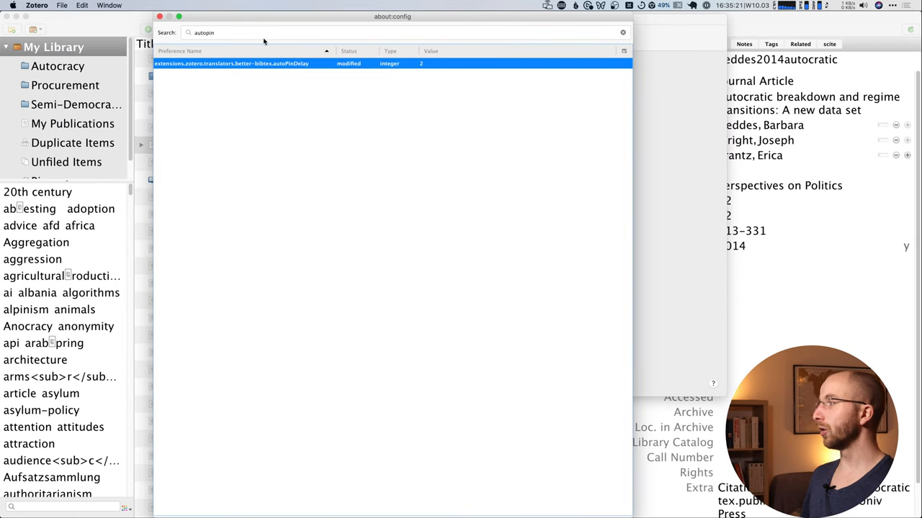
Step: Reopen the Config Editor and filter by 'autop' to confirm autoPinDelay is 2
click(37, 5)
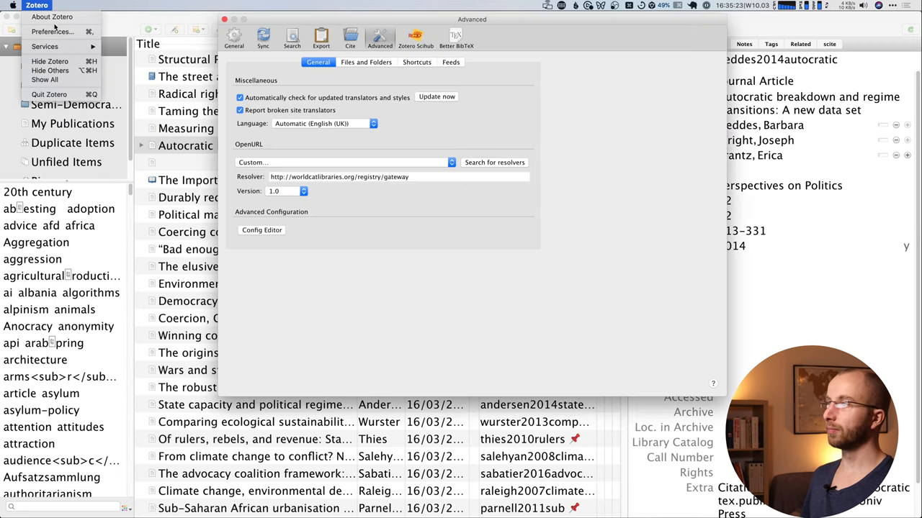
click(387, 49)
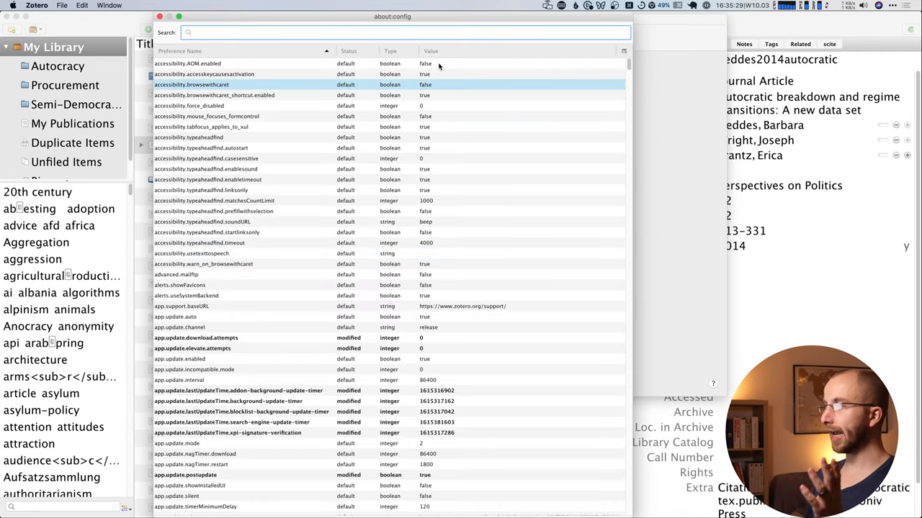
text(autopin)
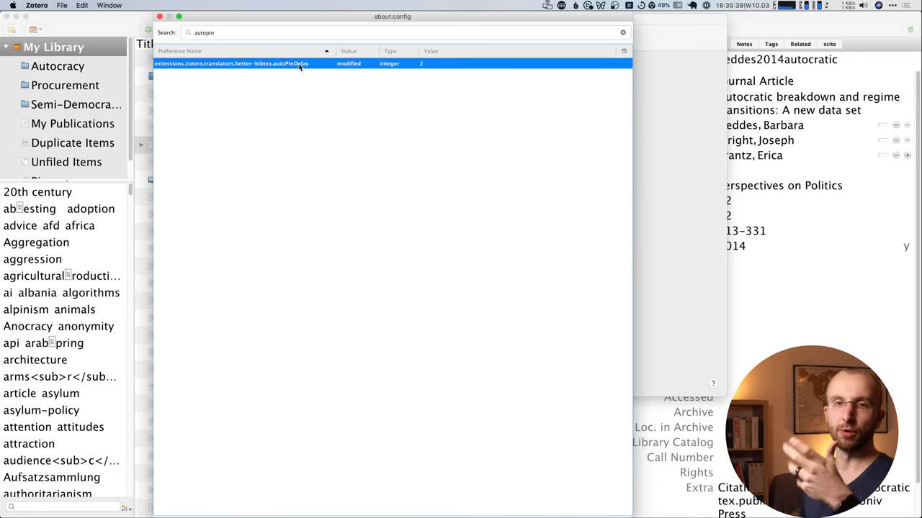
mouse_move(346, 101)
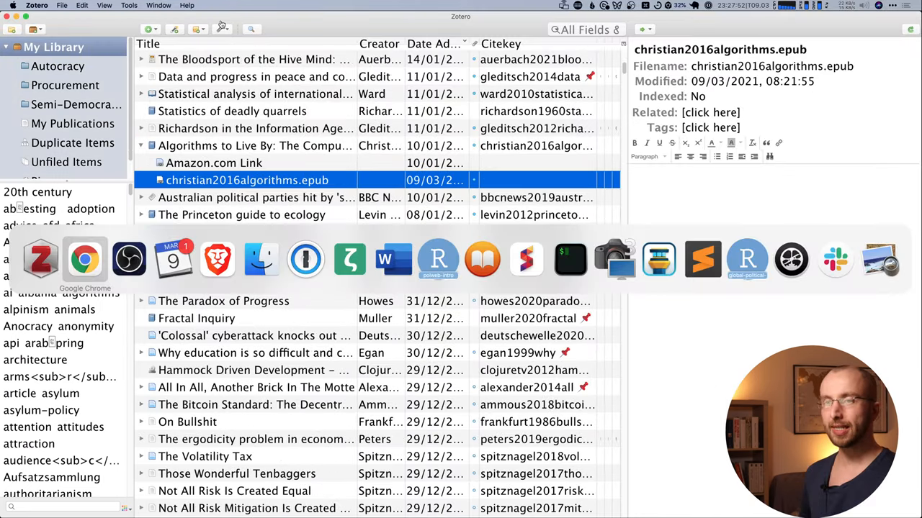
Step: Sign in to the Zotero website, skip saving the password, and open account Settings
click(85, 259)
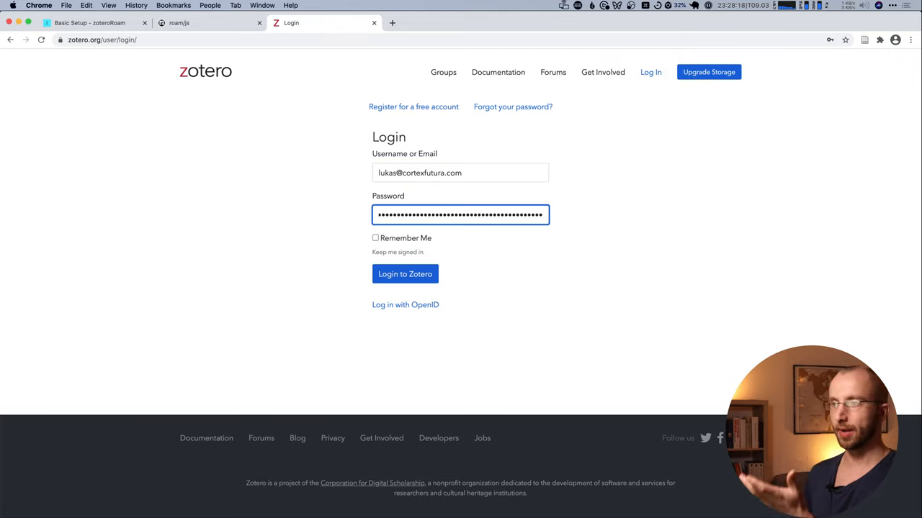
click(405, 274)
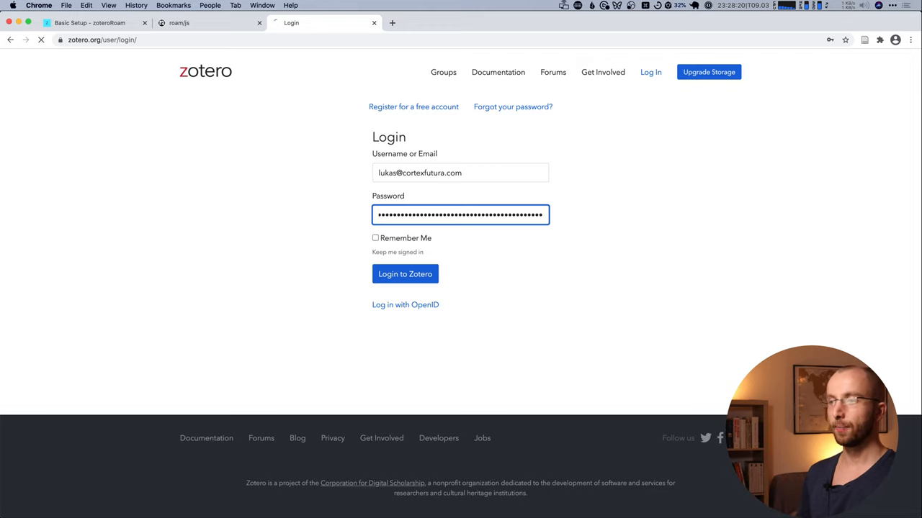
click(404, 274)
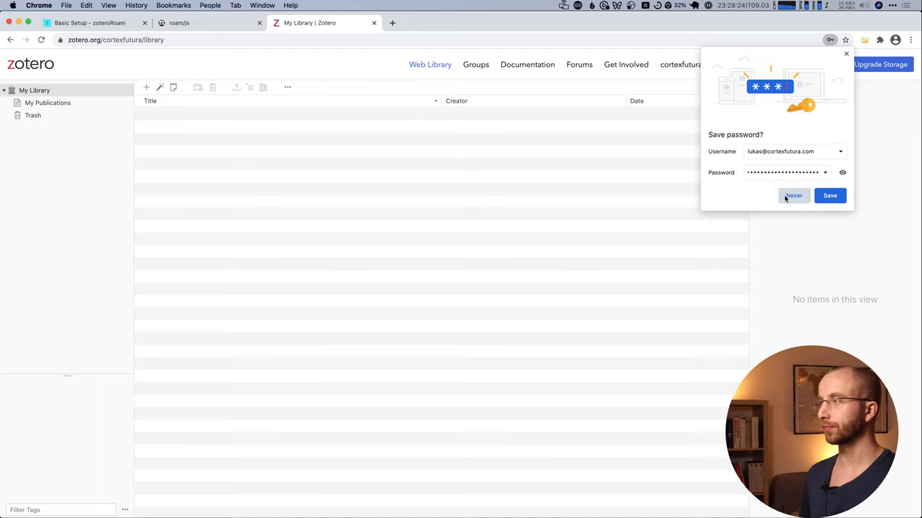
click(793, 195)
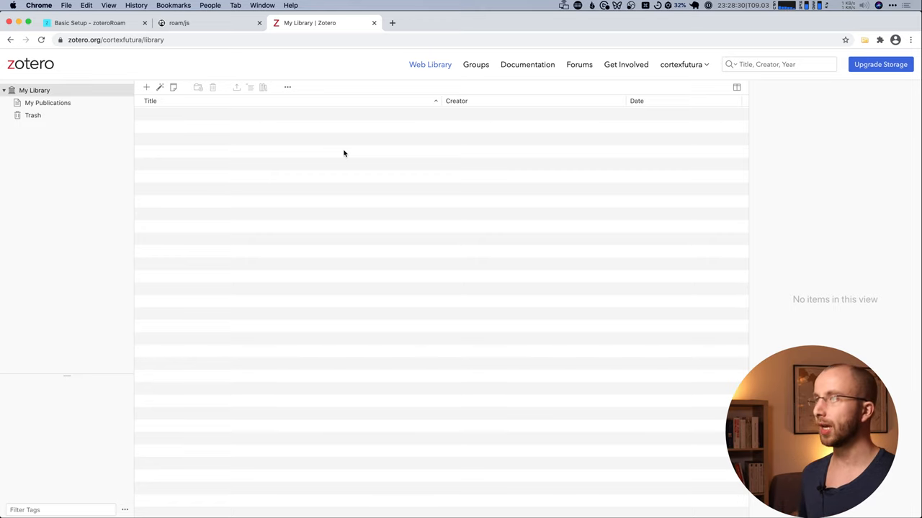
mouse_move(553, 125)
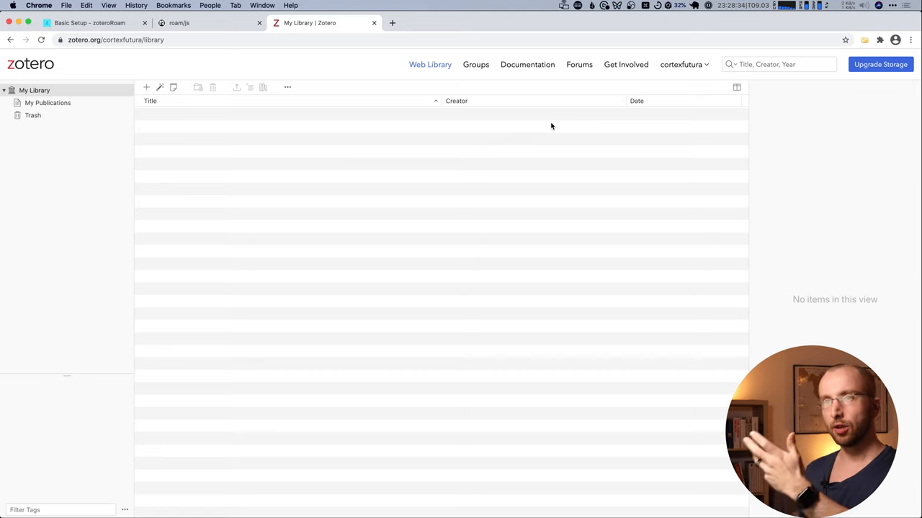
mouse_move(670, 101)
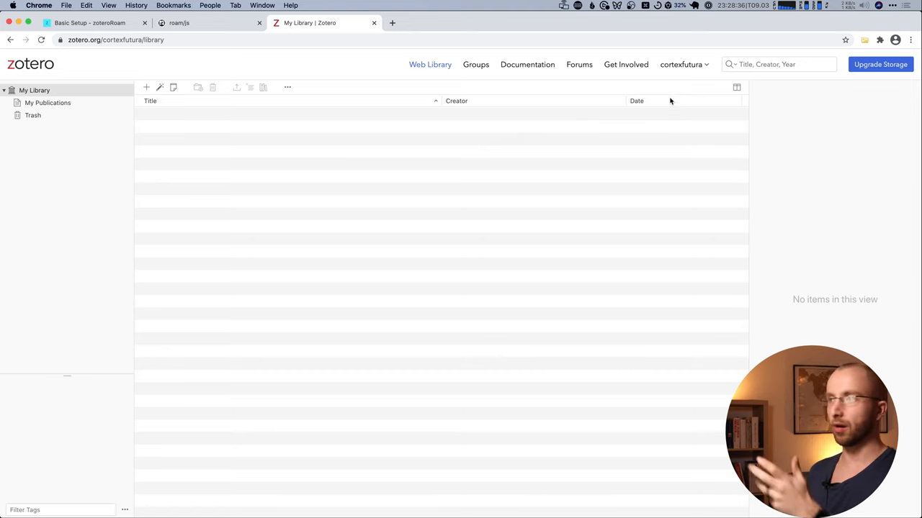
click(682, 64)
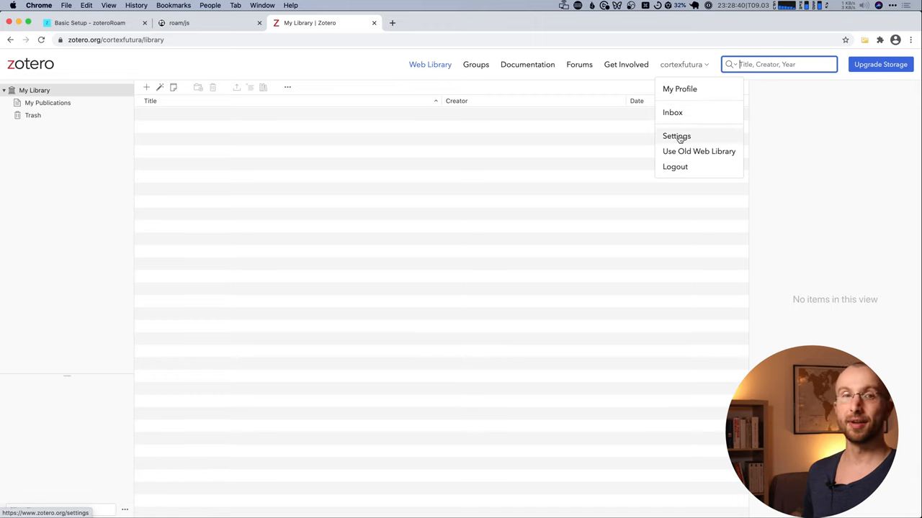
click(676, 136)
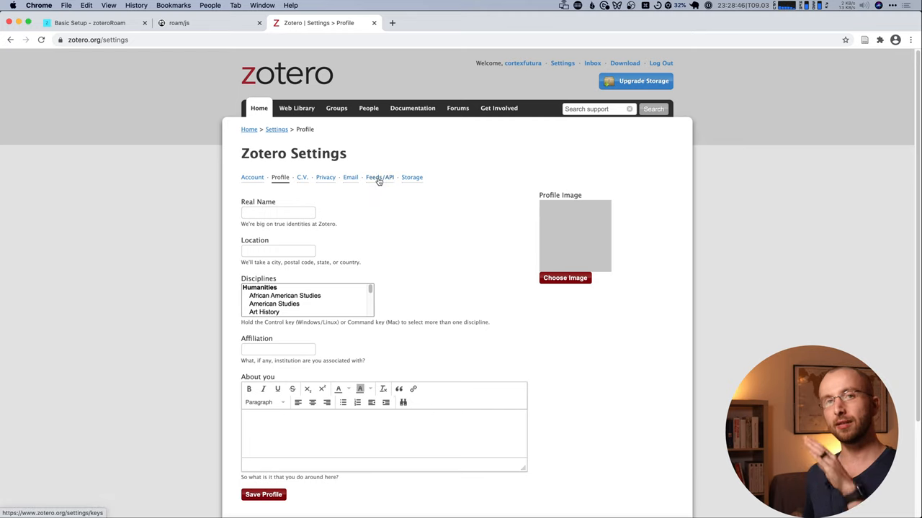
Step: Copy the Zotero user ID from Feeds/API settings into Roam's dataURI value
click(379, 177)
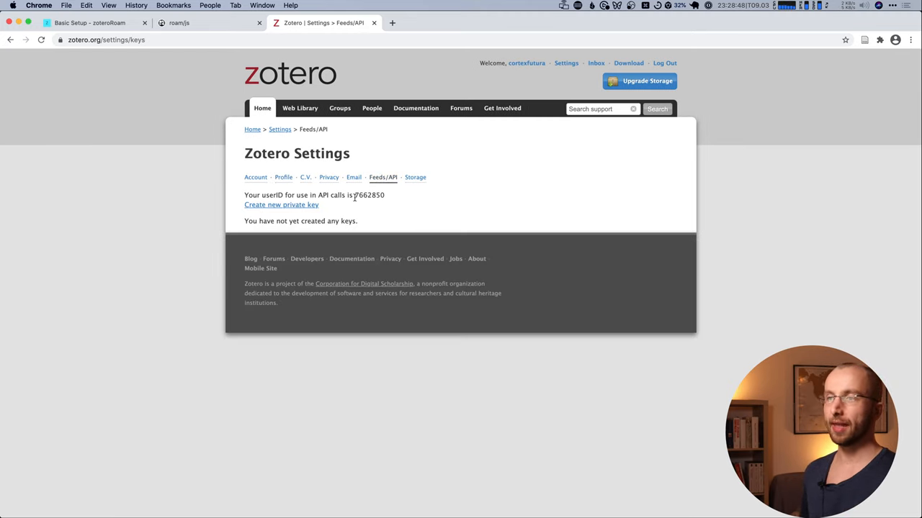
double_click(369, 195)
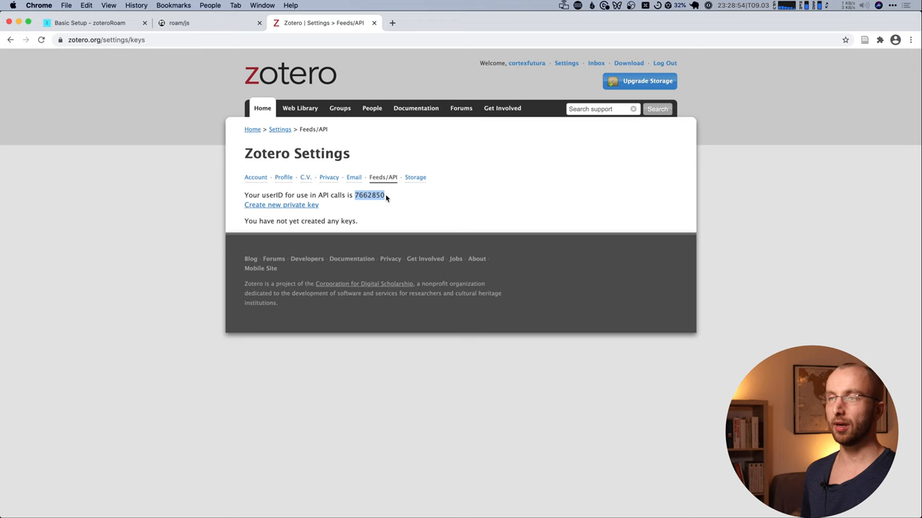
click(178, 23)
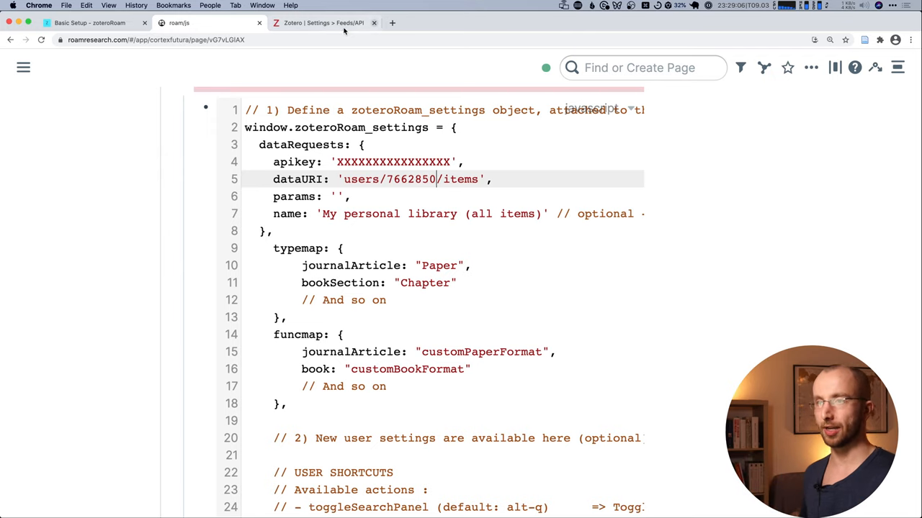
click(321, 22)
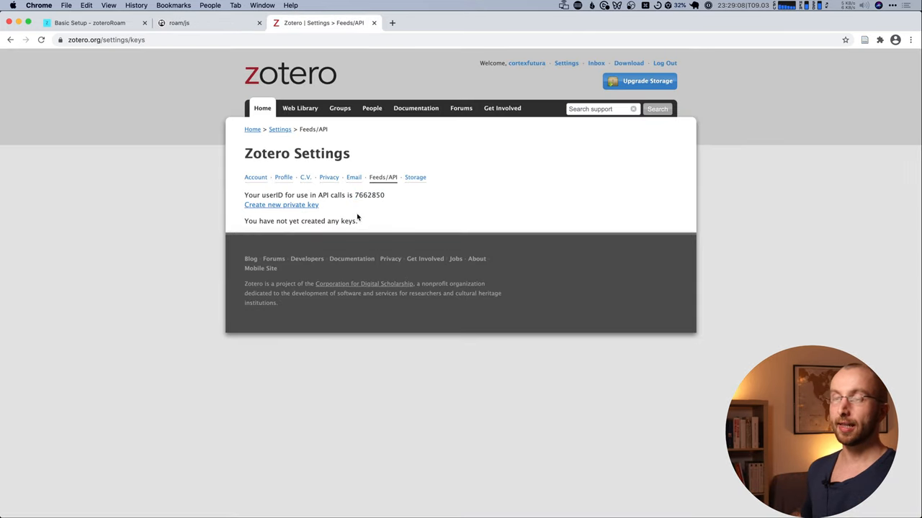
mouse_move(301, 217)
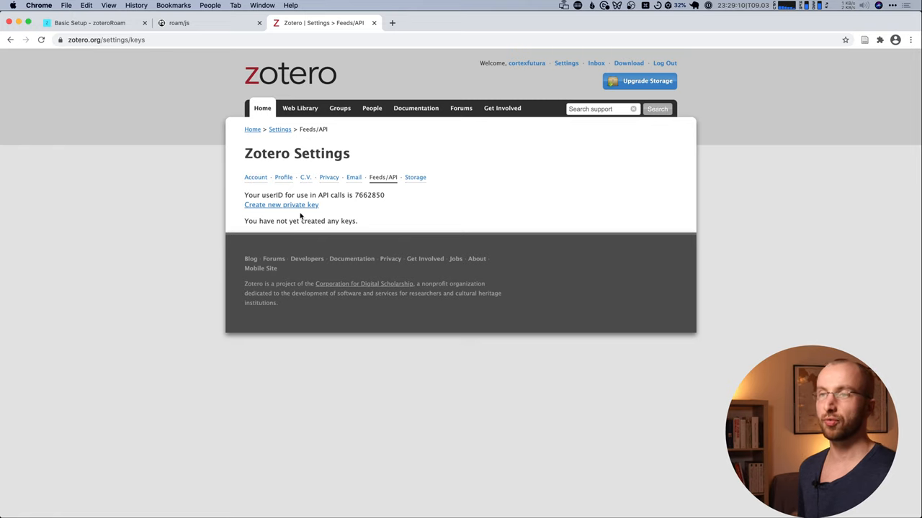
Step: Start a new private key described 'Roam Zotero' with notes access allowed
click(281, 205)
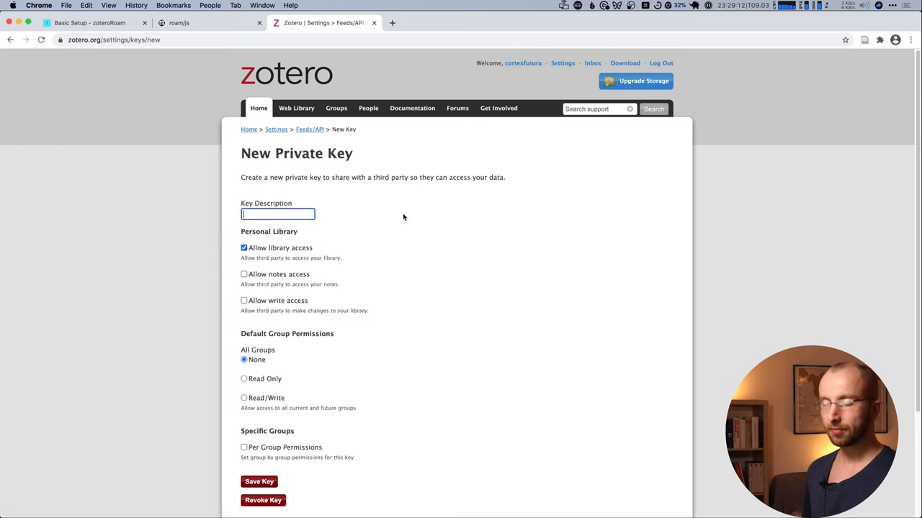
text(Roam)
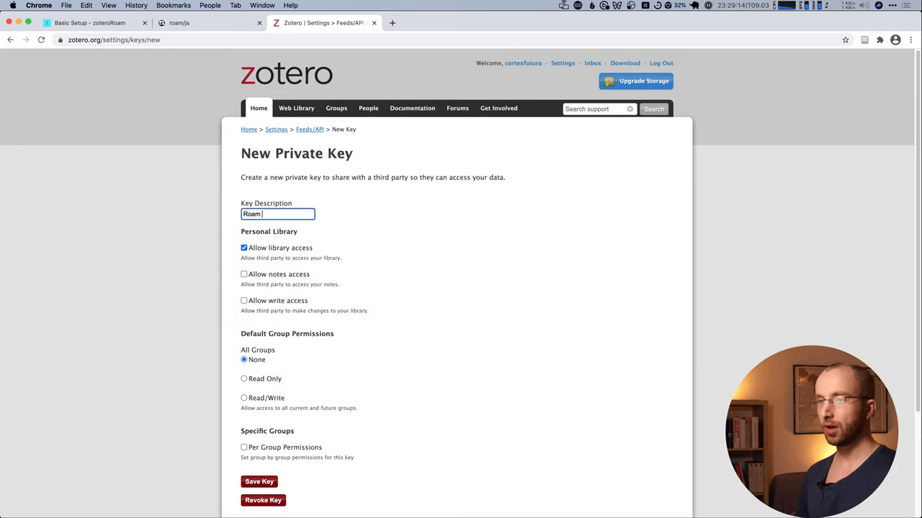
text(Zotero)
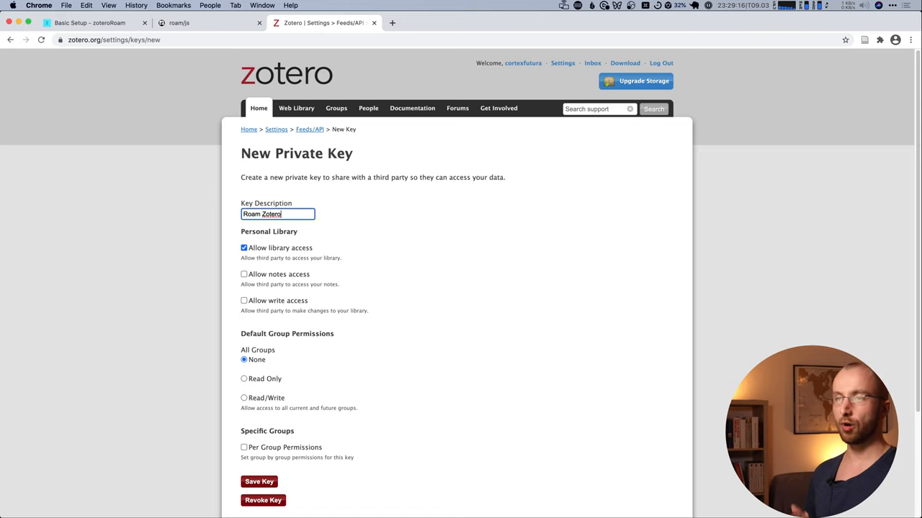
mouse_move(346, 274)
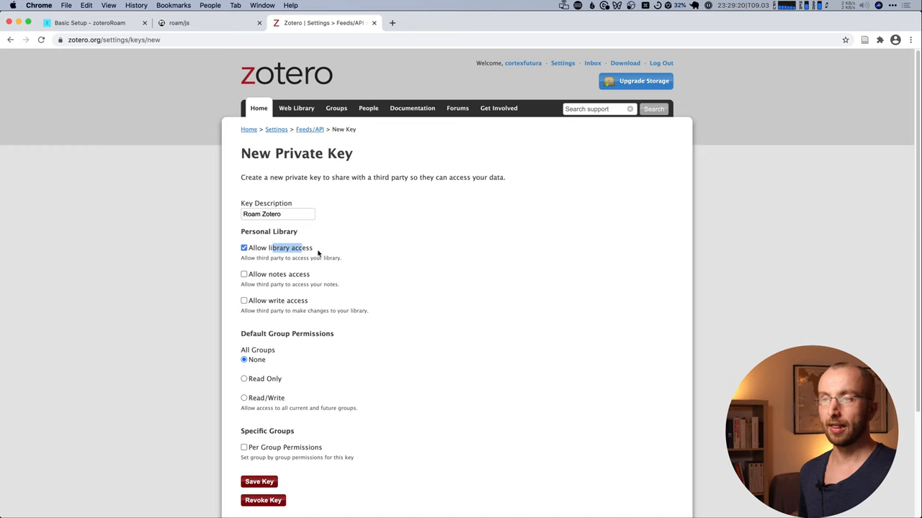
mouse_move(362, 252)
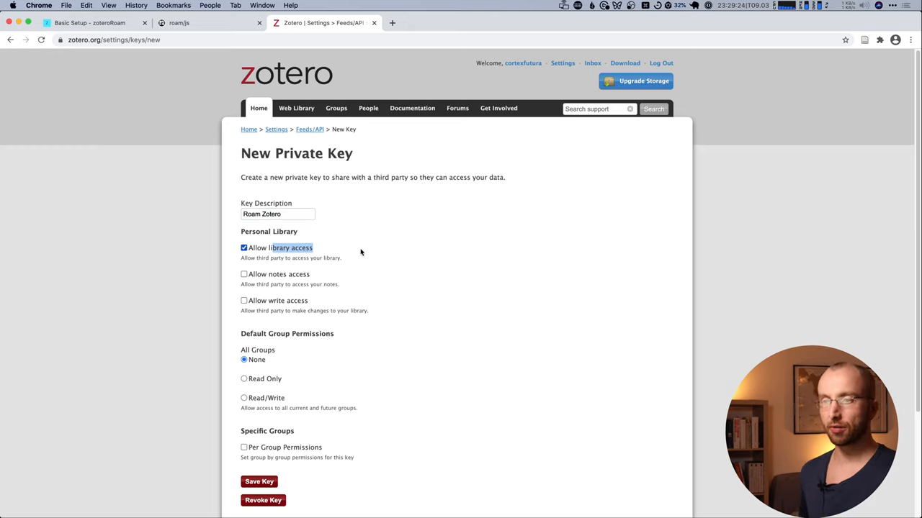
click(243, 274)
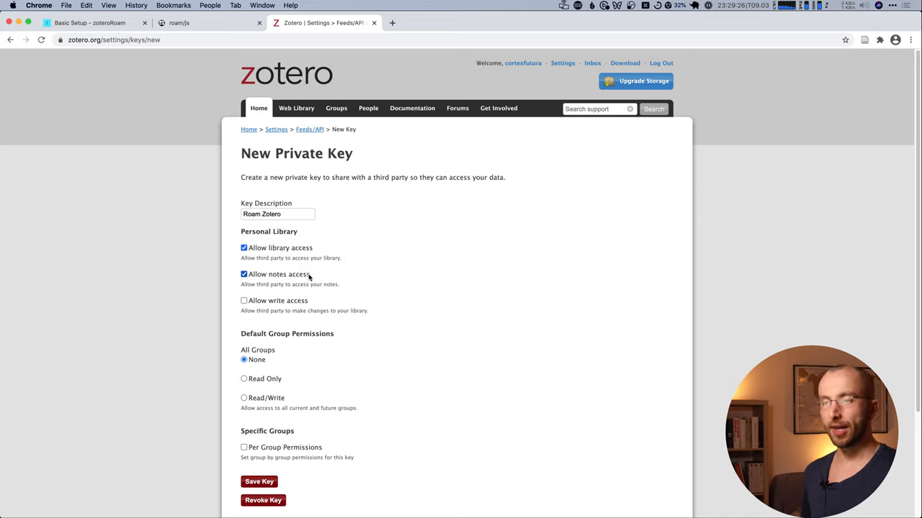
mouse_move(337, 276)
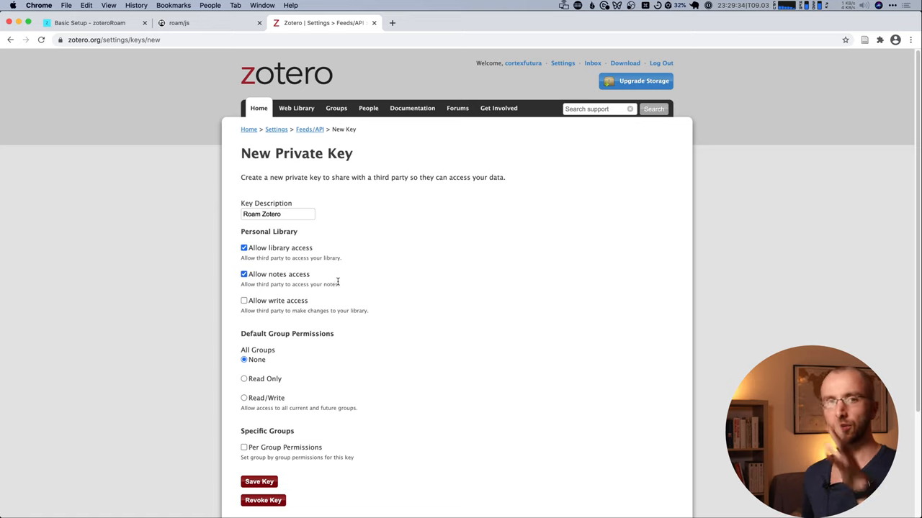
scroll(down, 3)
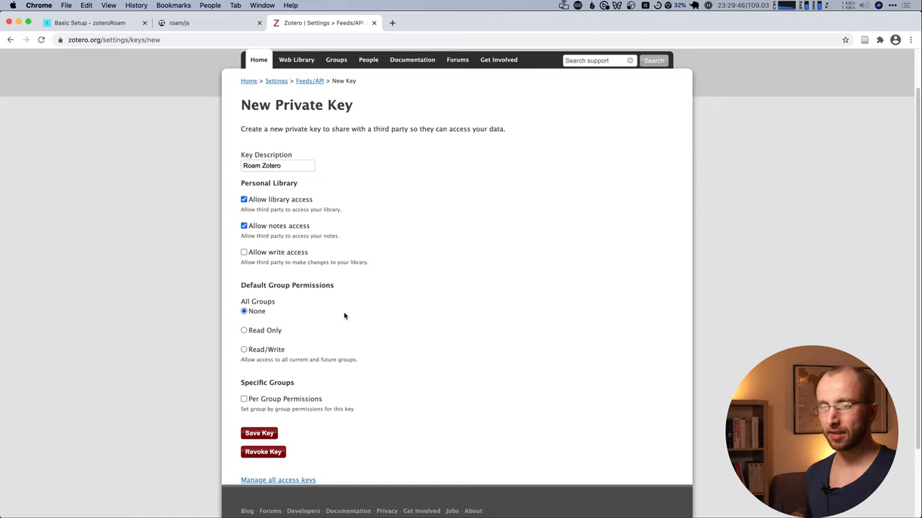
mouse_move(259, 433)
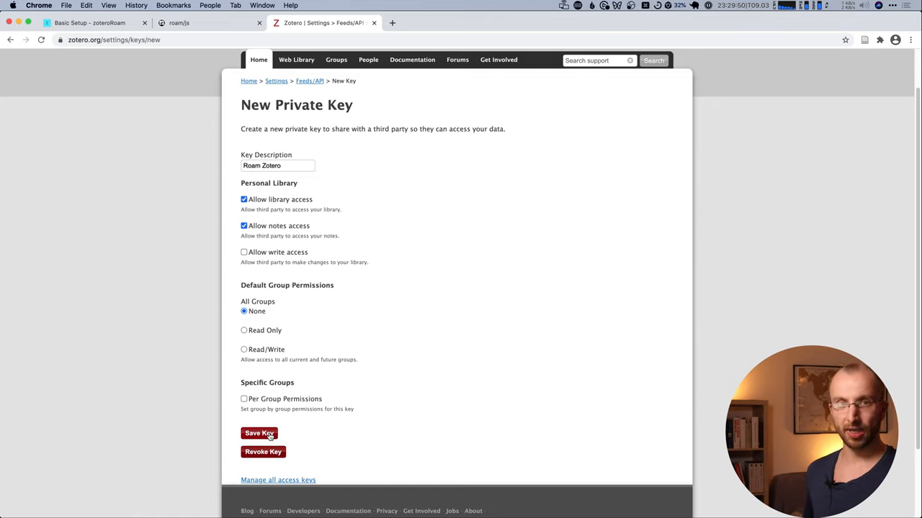
Step: Save the Roam Zotero key and copy the generated API key over to Roam
click(258, 433)
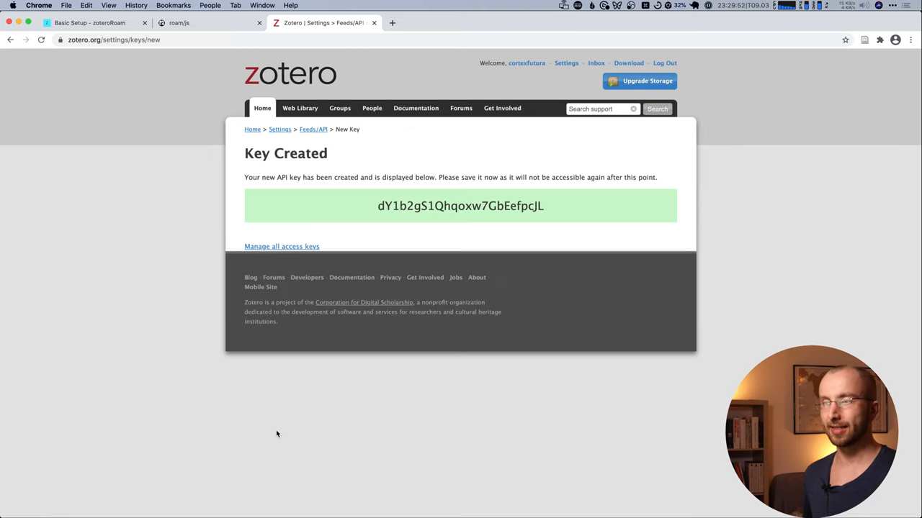
triple_click(460, 206)
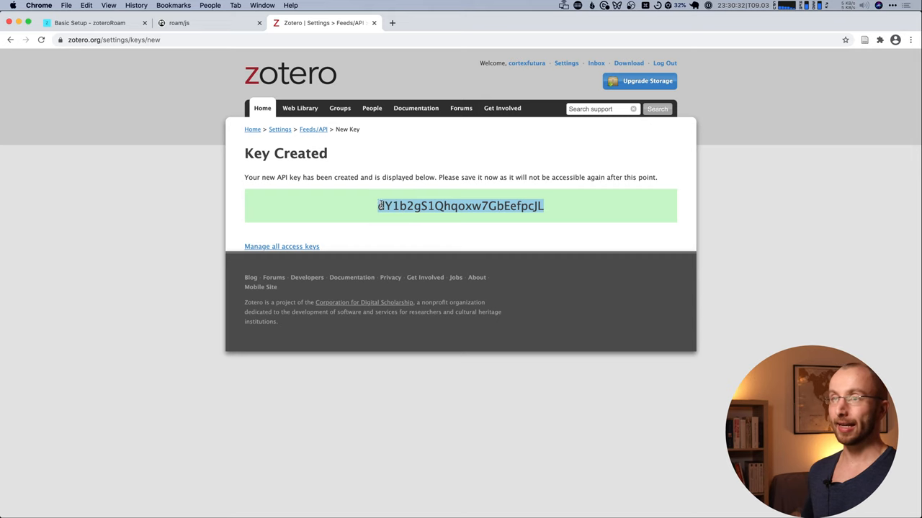
click(178, 23)
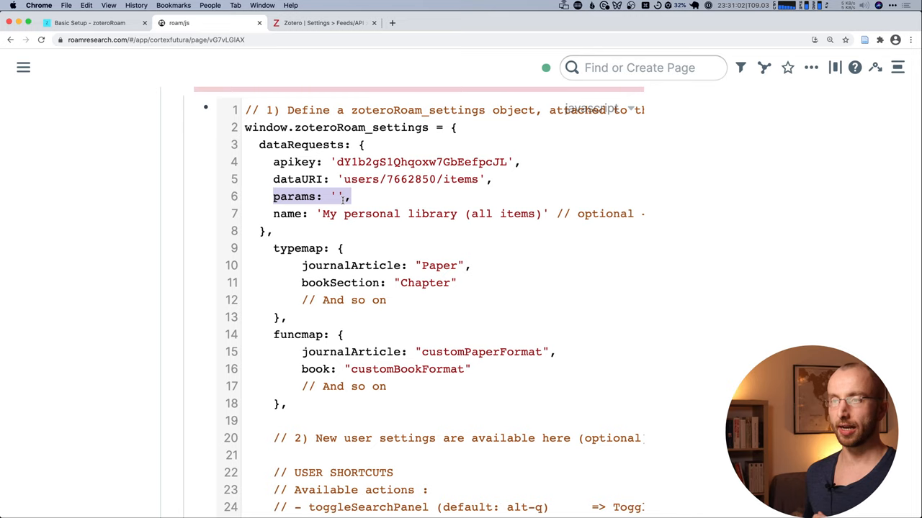
Step: With the API key in apikey, move into the empty params value
click(339, 197)
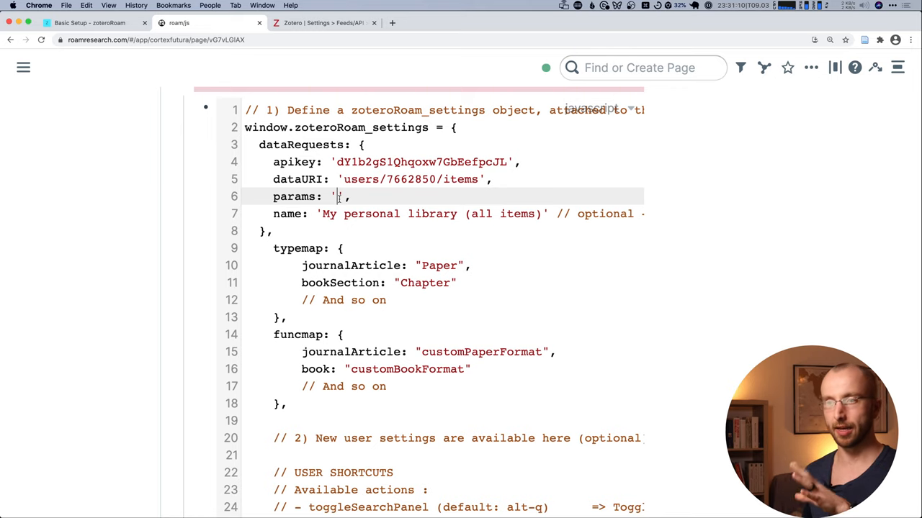
mouse_move(470, 232)
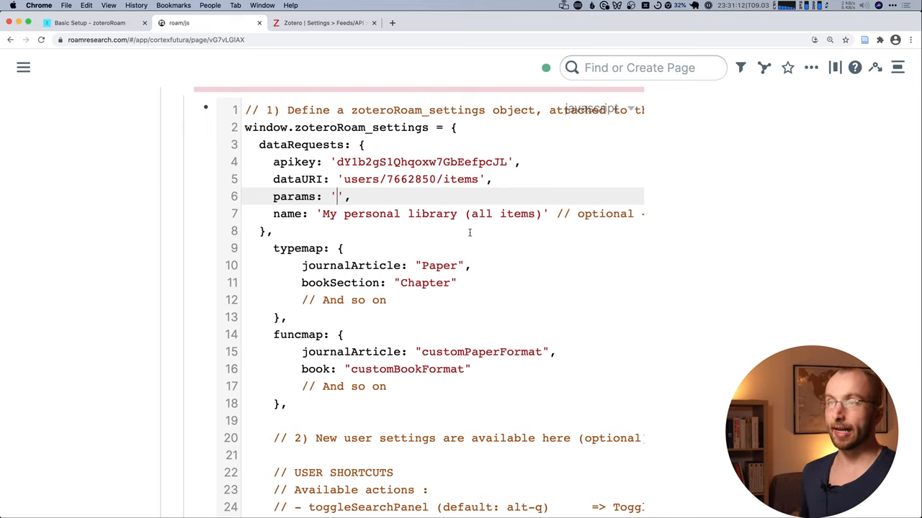
scroll(down, 3)
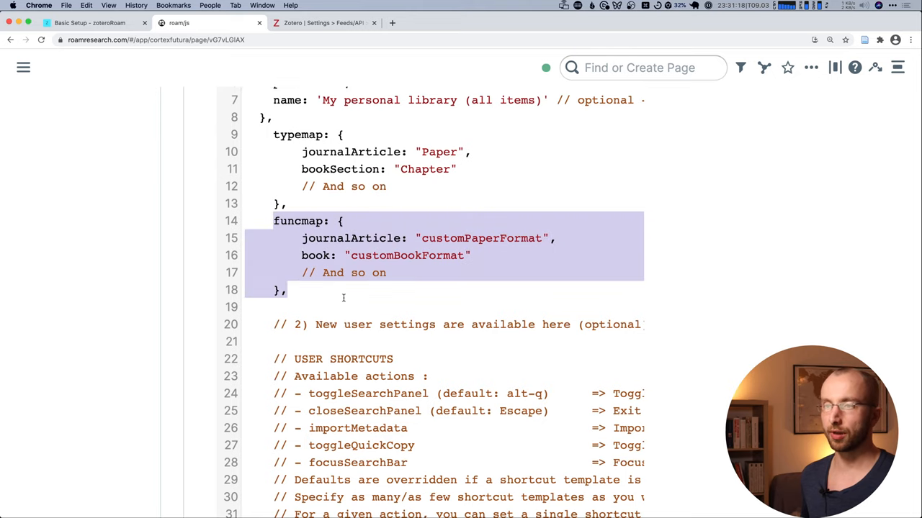
click(435, 291)
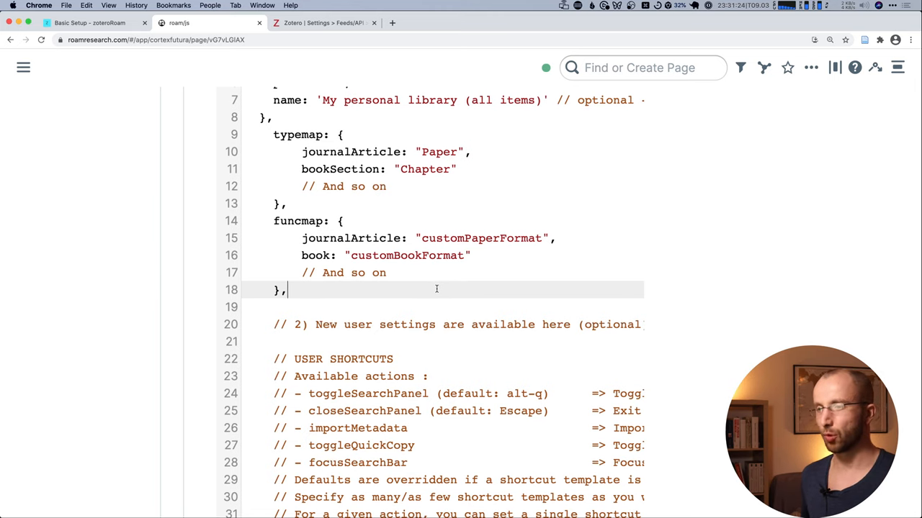
scroll(down, 3)
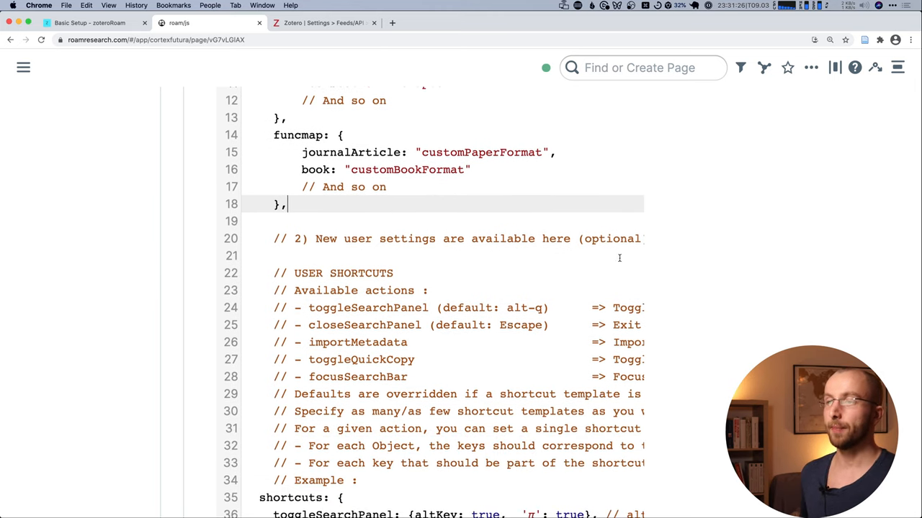
scroll(down, 3)
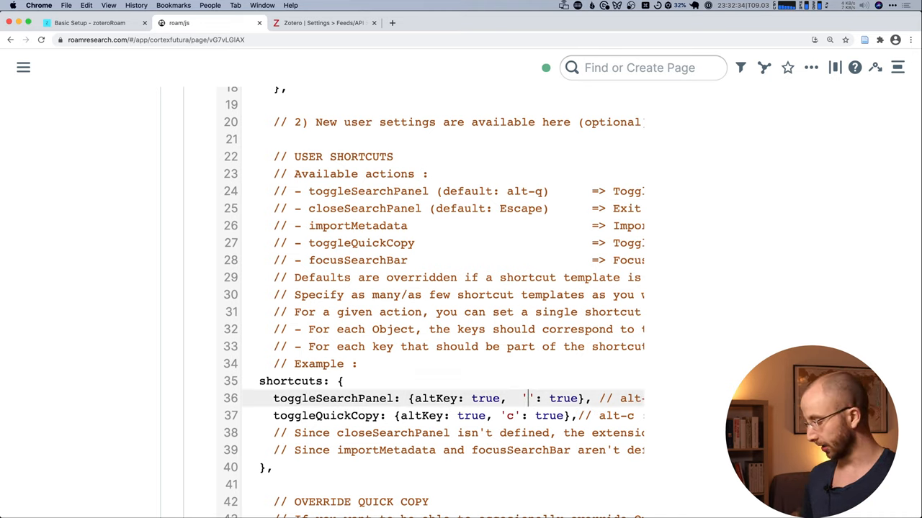
Step: Replace the toggleSearchPanel shortcut character with 'π', correcting a mistyped p
text(p)
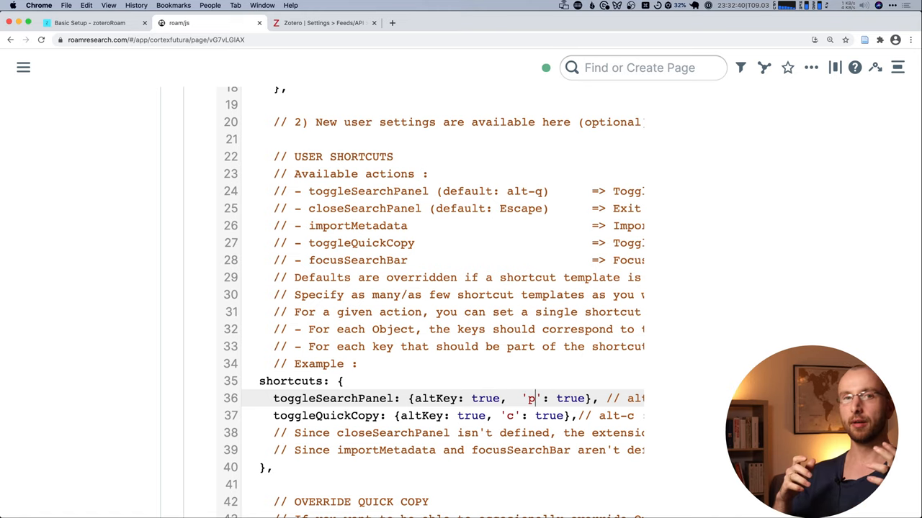
key(Backspace)
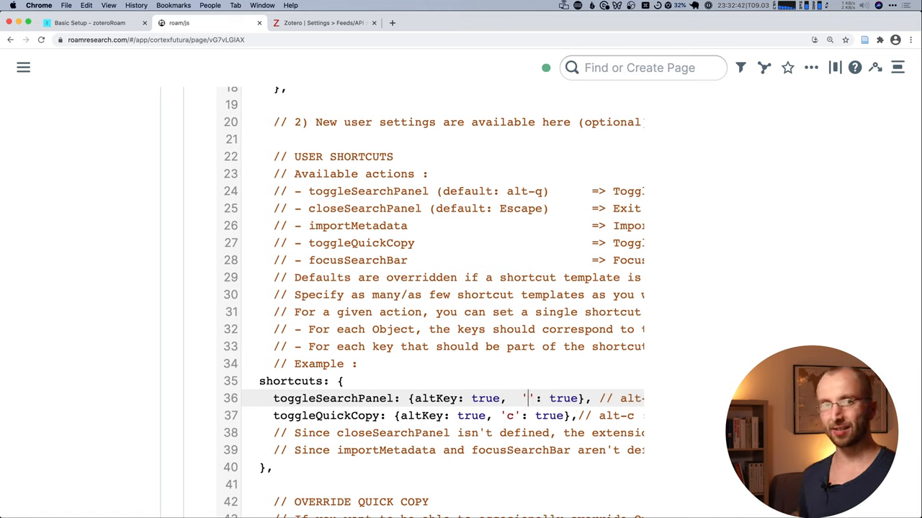
text(π)
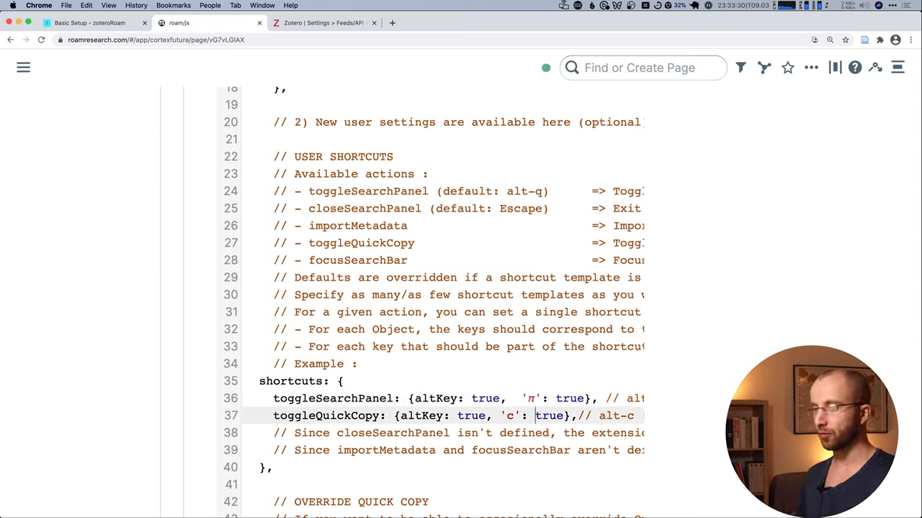
Step: Enter 'ç' as the toggleQuickCopy shortcut character used with alt
key(backspace)
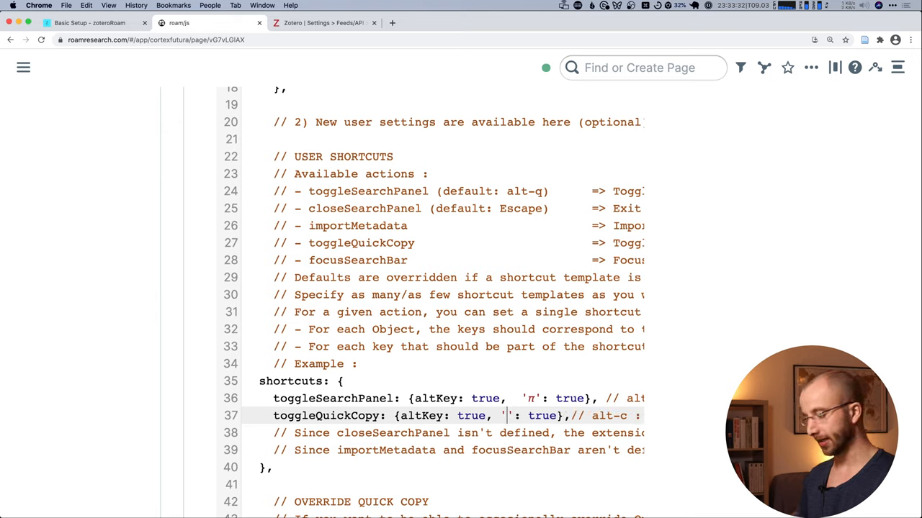
text(q)
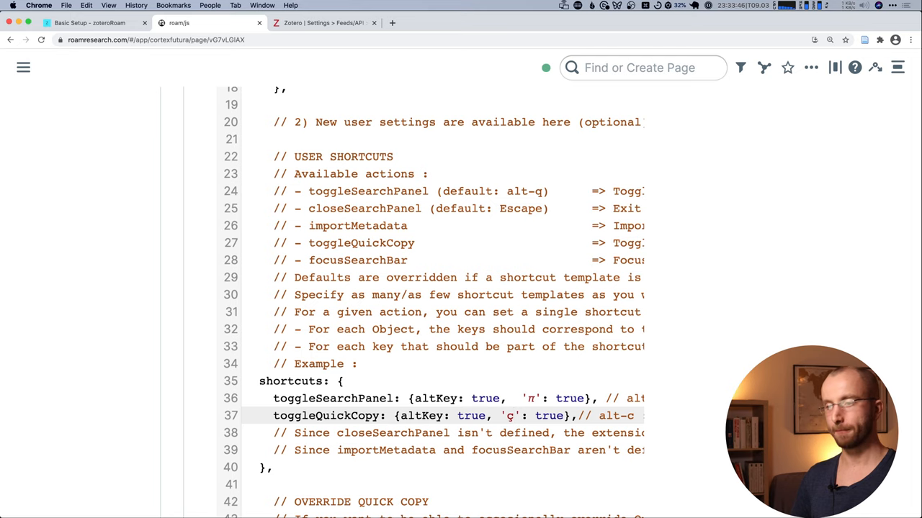
scroll(down, 3)
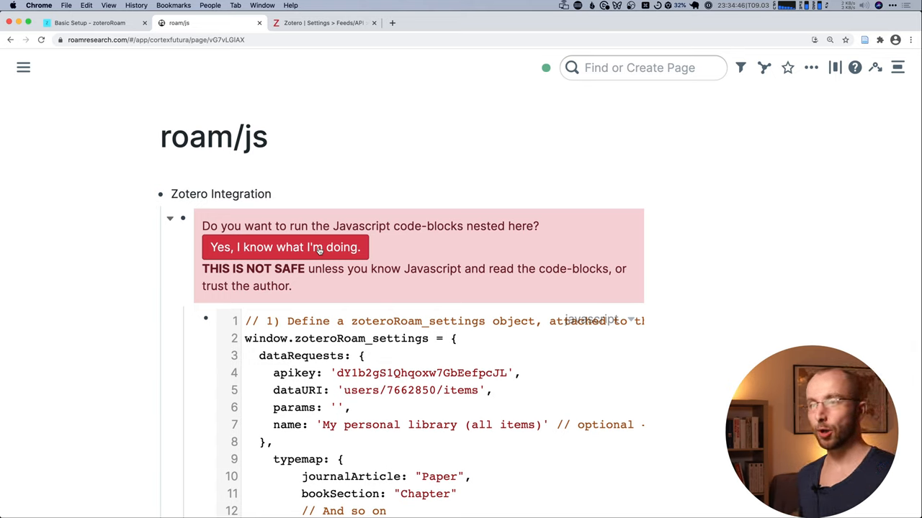
Step: Confirm 'Yes, I know what I'm doing' to run the Zotero Integration code everywhere
click(284, 247)
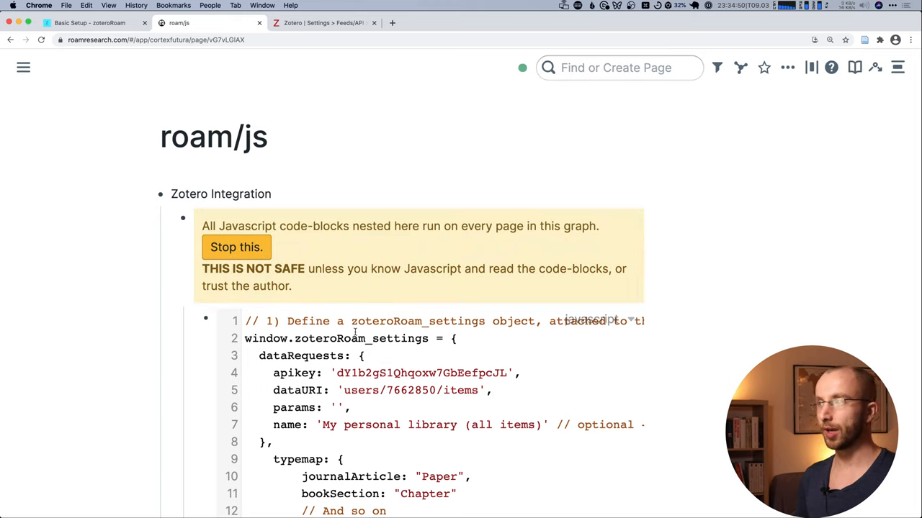
mouse_move(808, 119)
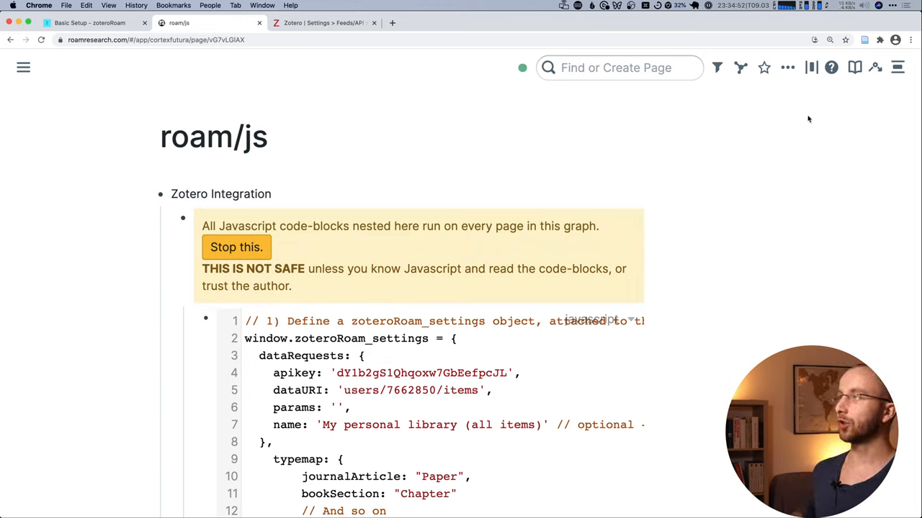
mouse_move(874, 66)
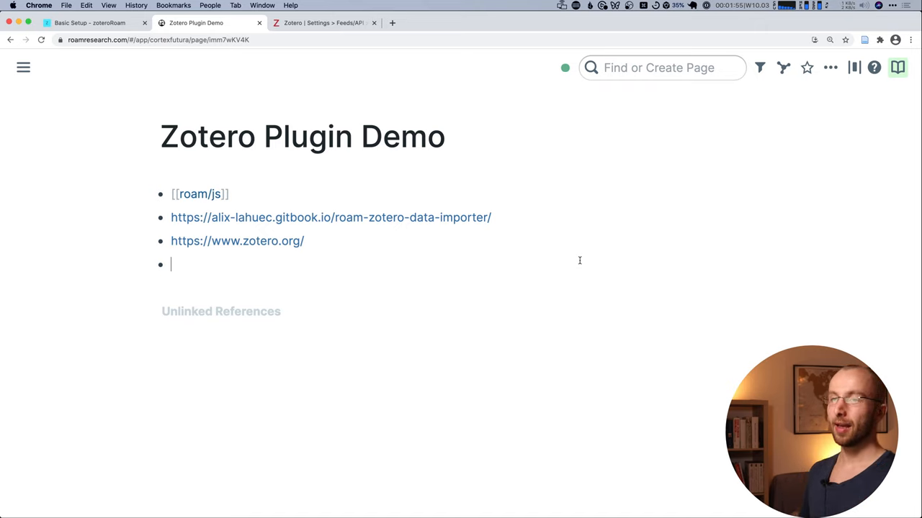
mouse_move(506, 268)
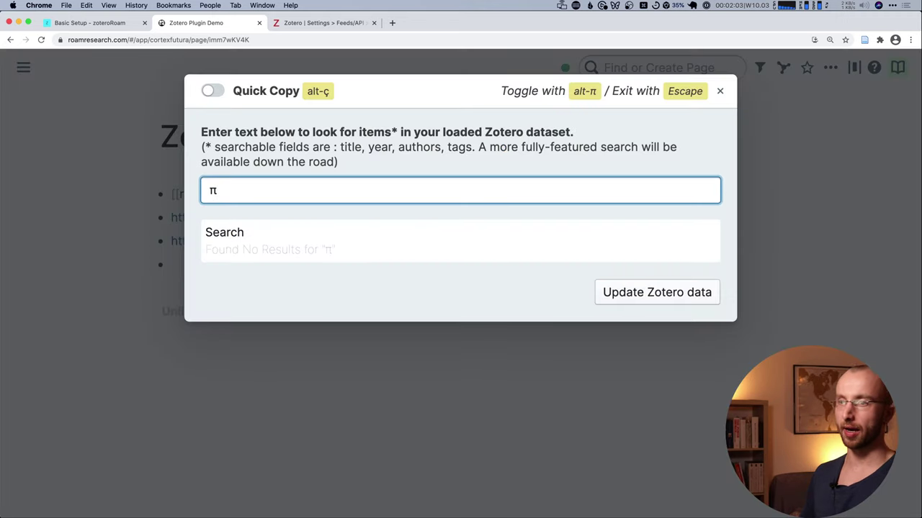
Step: Clear the zoteroRoam search box and search for 'geddes'
key(backspace)
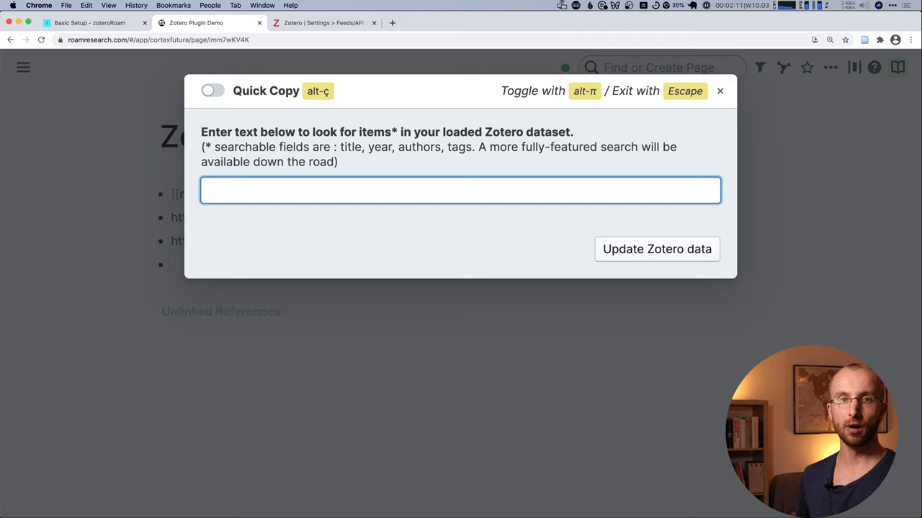
text(g)
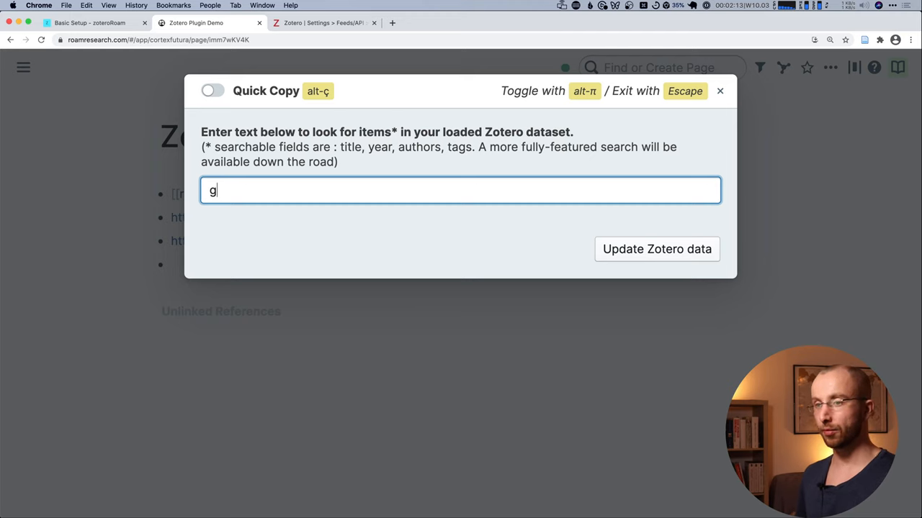
text(eddes)
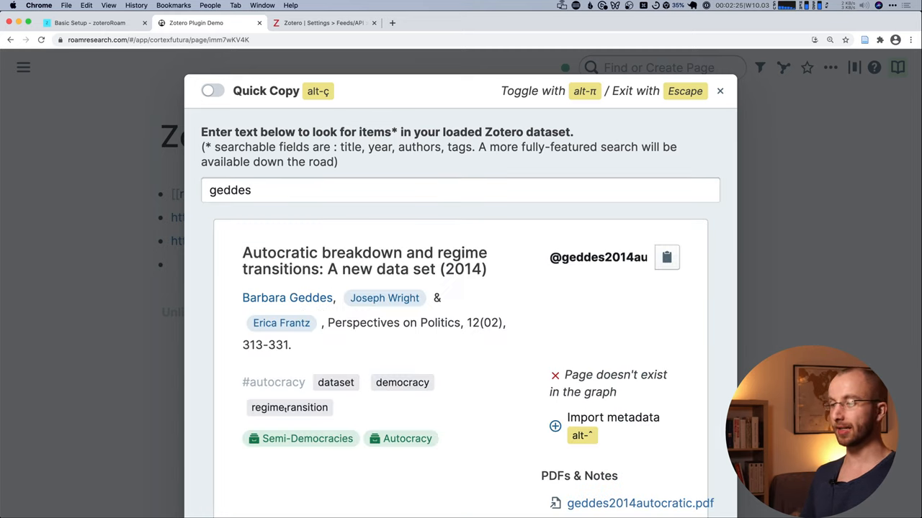
mouse_move(506, 264)
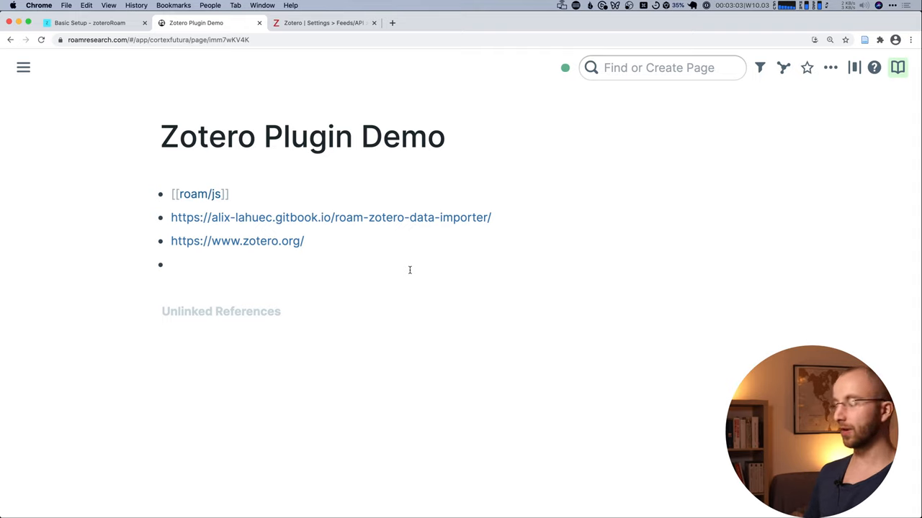
text([[@geddes2014autocratic]])
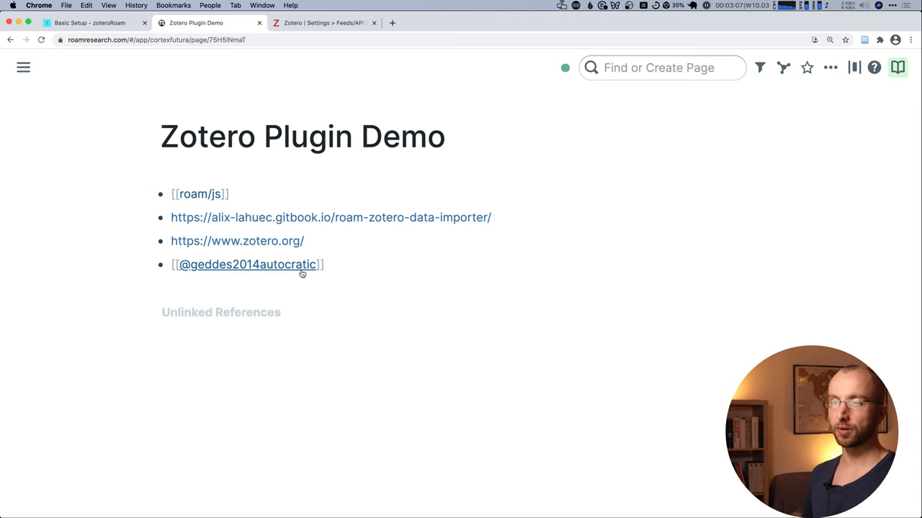
click(246, 264)
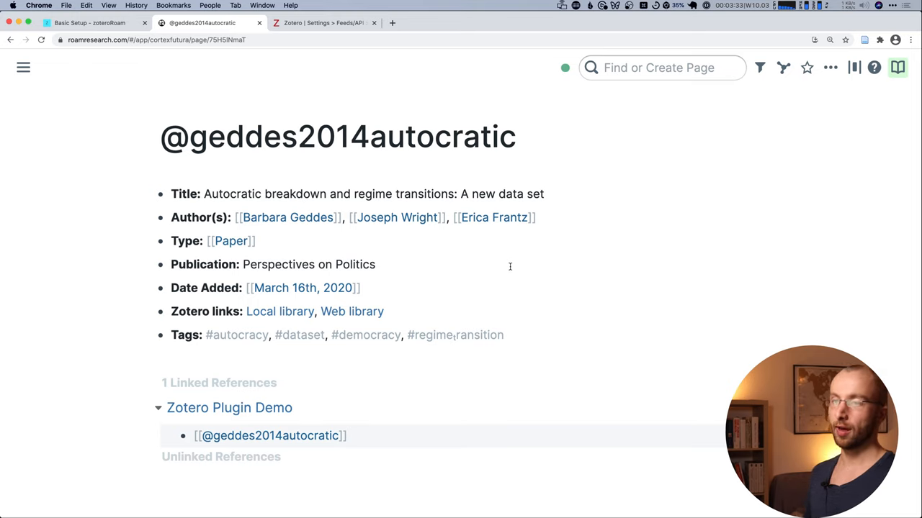
mouse_move(280, 311)
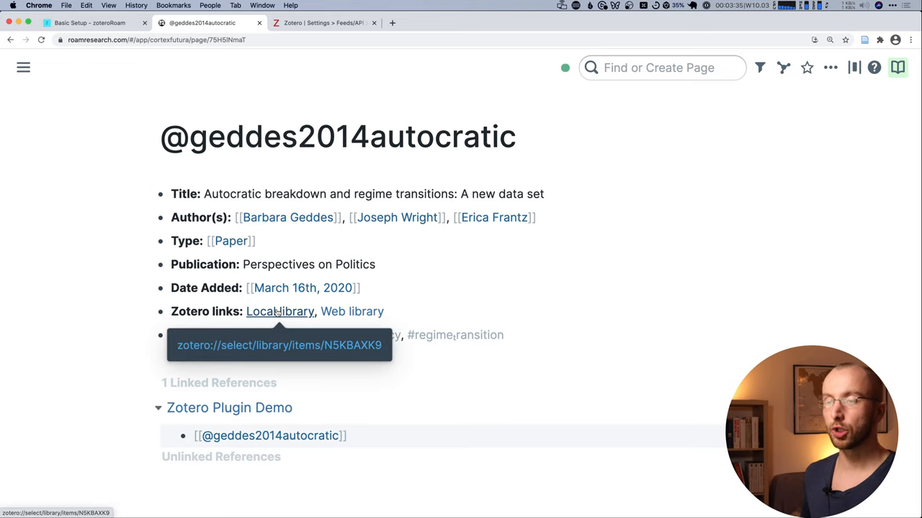
mouse_move(352, 311)
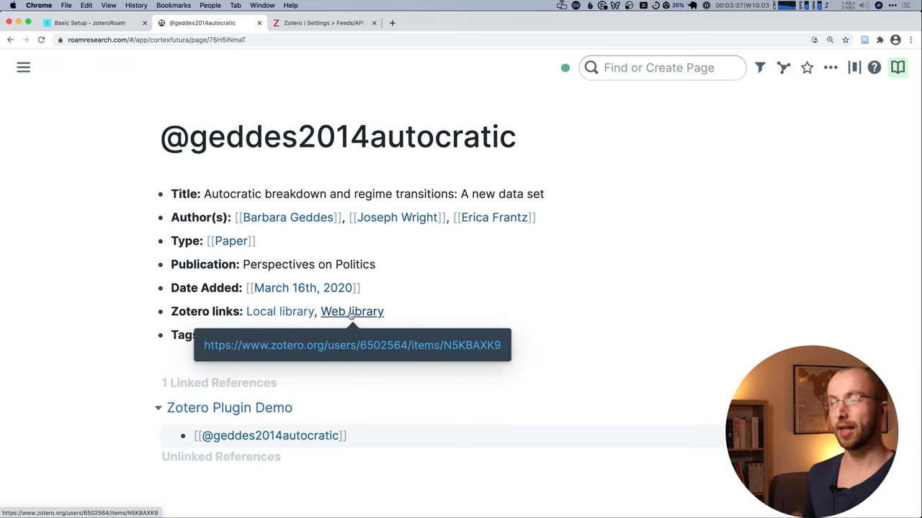
click(352, 312)
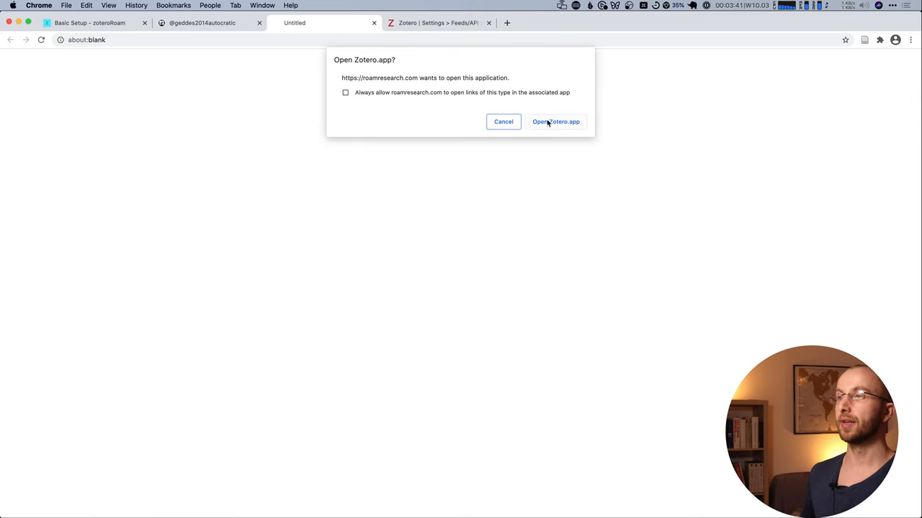
Step: Launch Zotero and expand the Geddes 2014 item to show its annotations and PDF
click(555, 121)
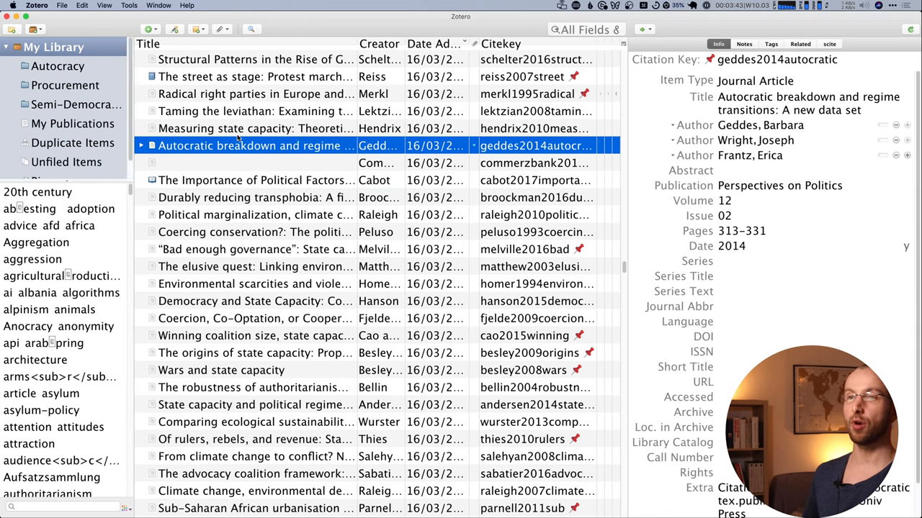
mouse_move(245, 145)
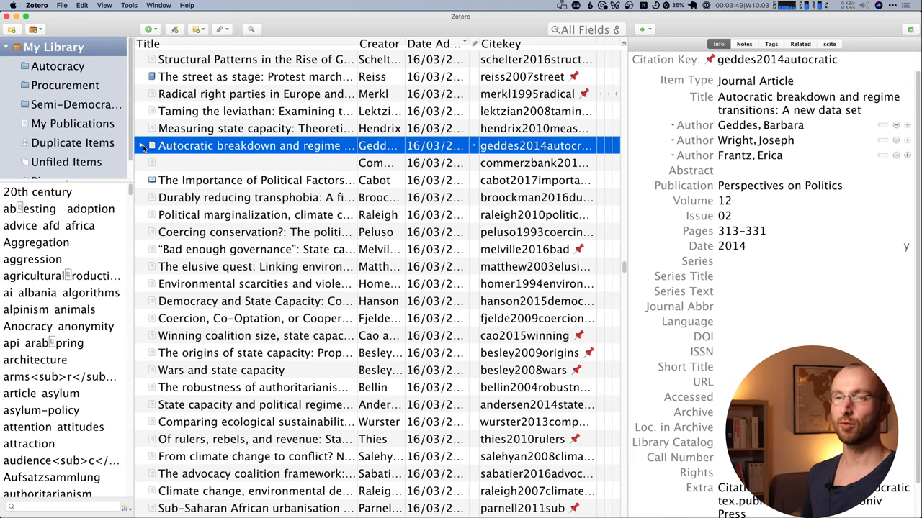
click(146, 145)
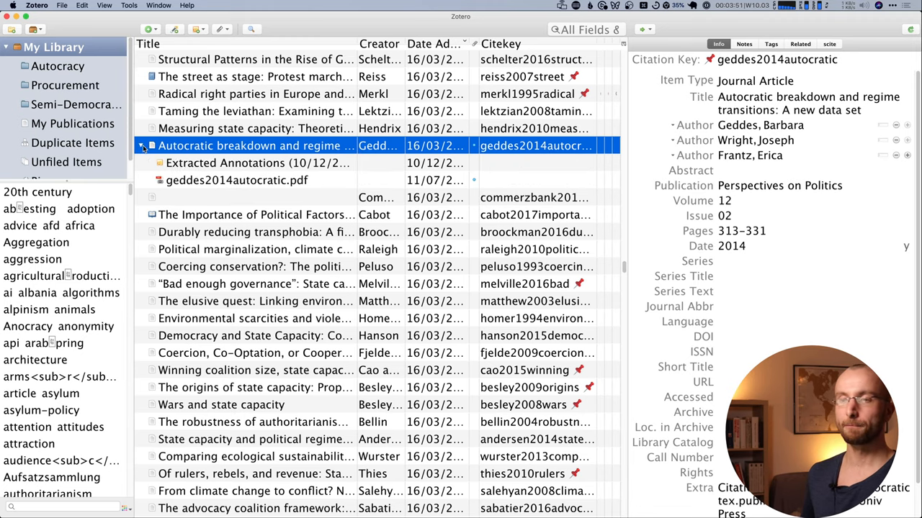
click(236, 180)
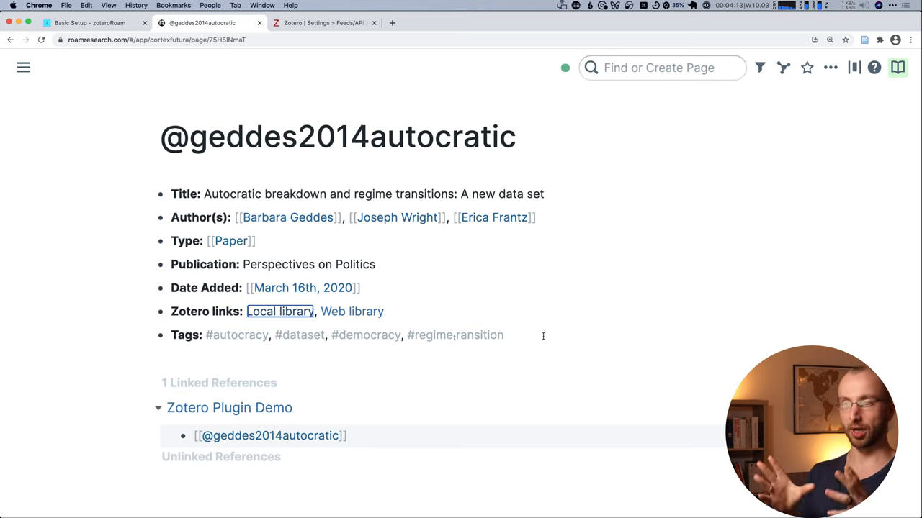
Step: Return to Zotero Plugin Demo and search 'levits' in the zoteroRoam panel with Quick Copy on
click(229, 407)
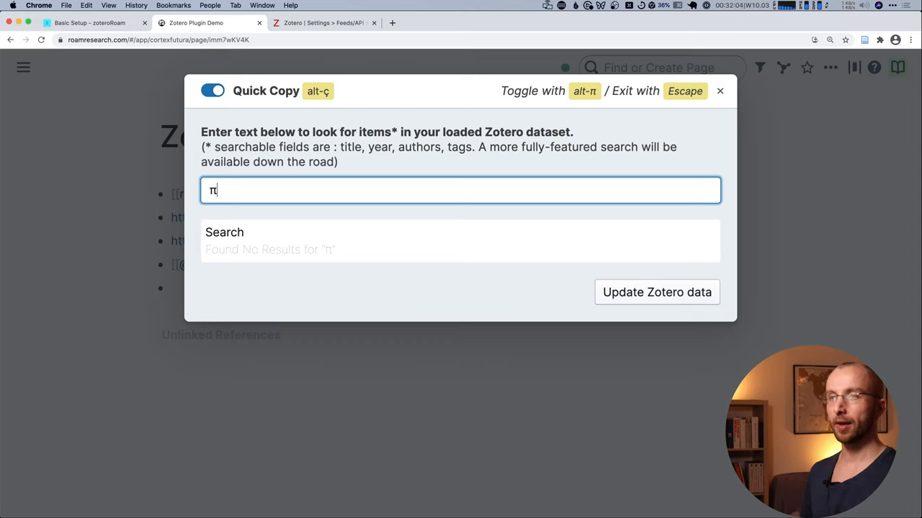
mouse_move(297, 100)
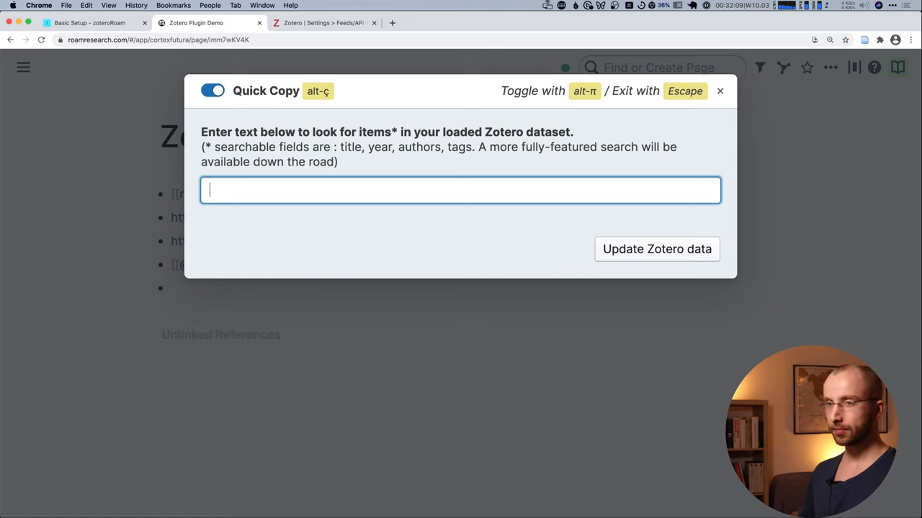
text(levits)
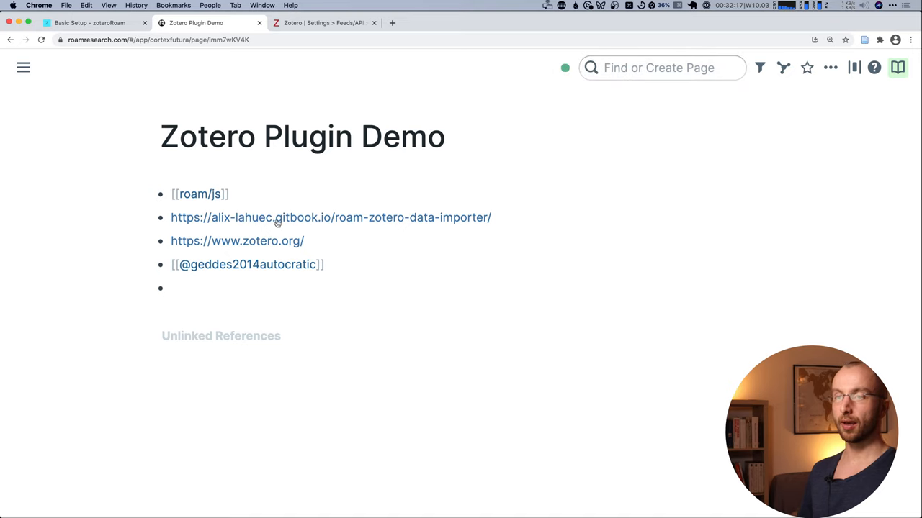
text(@levitsky2005international)
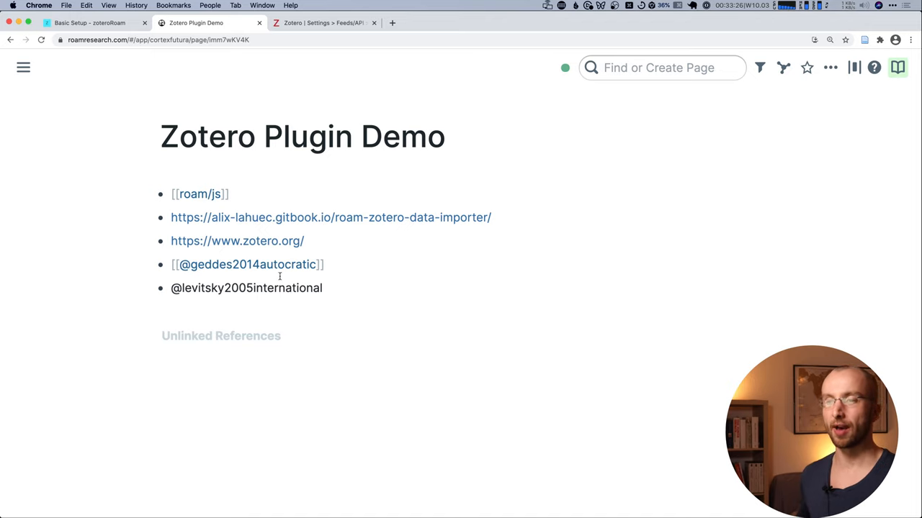
click(248, 264)
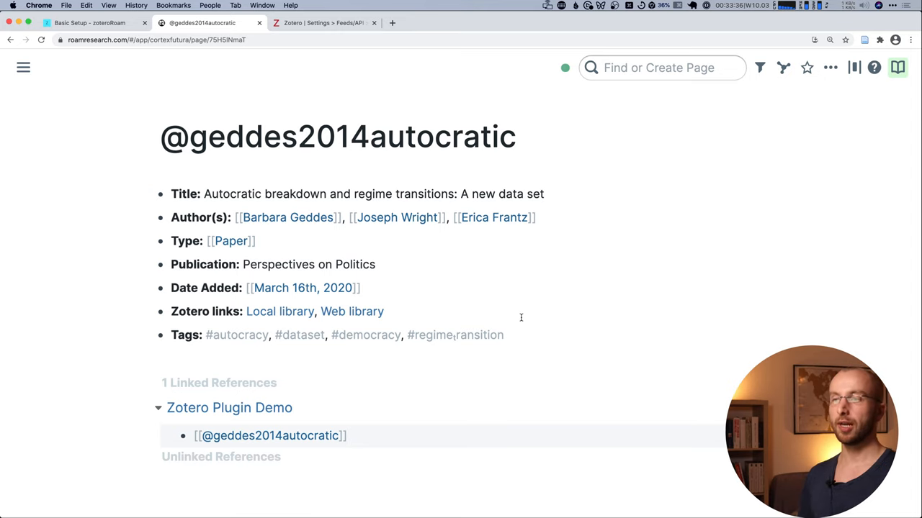
mouse_move(361, 251)
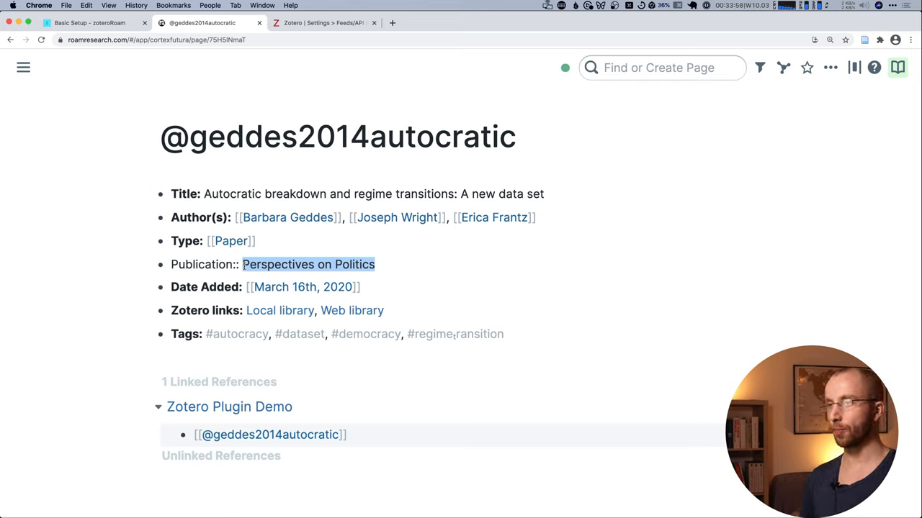
click(229, 406)
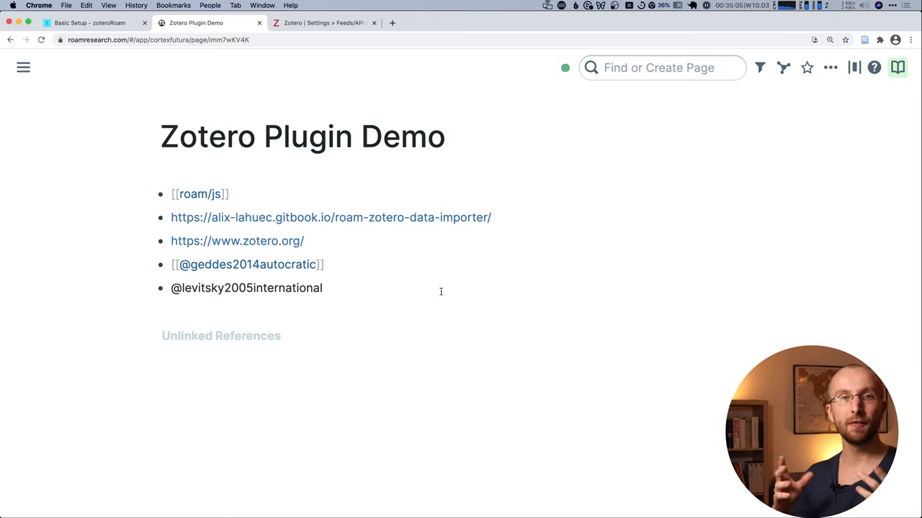